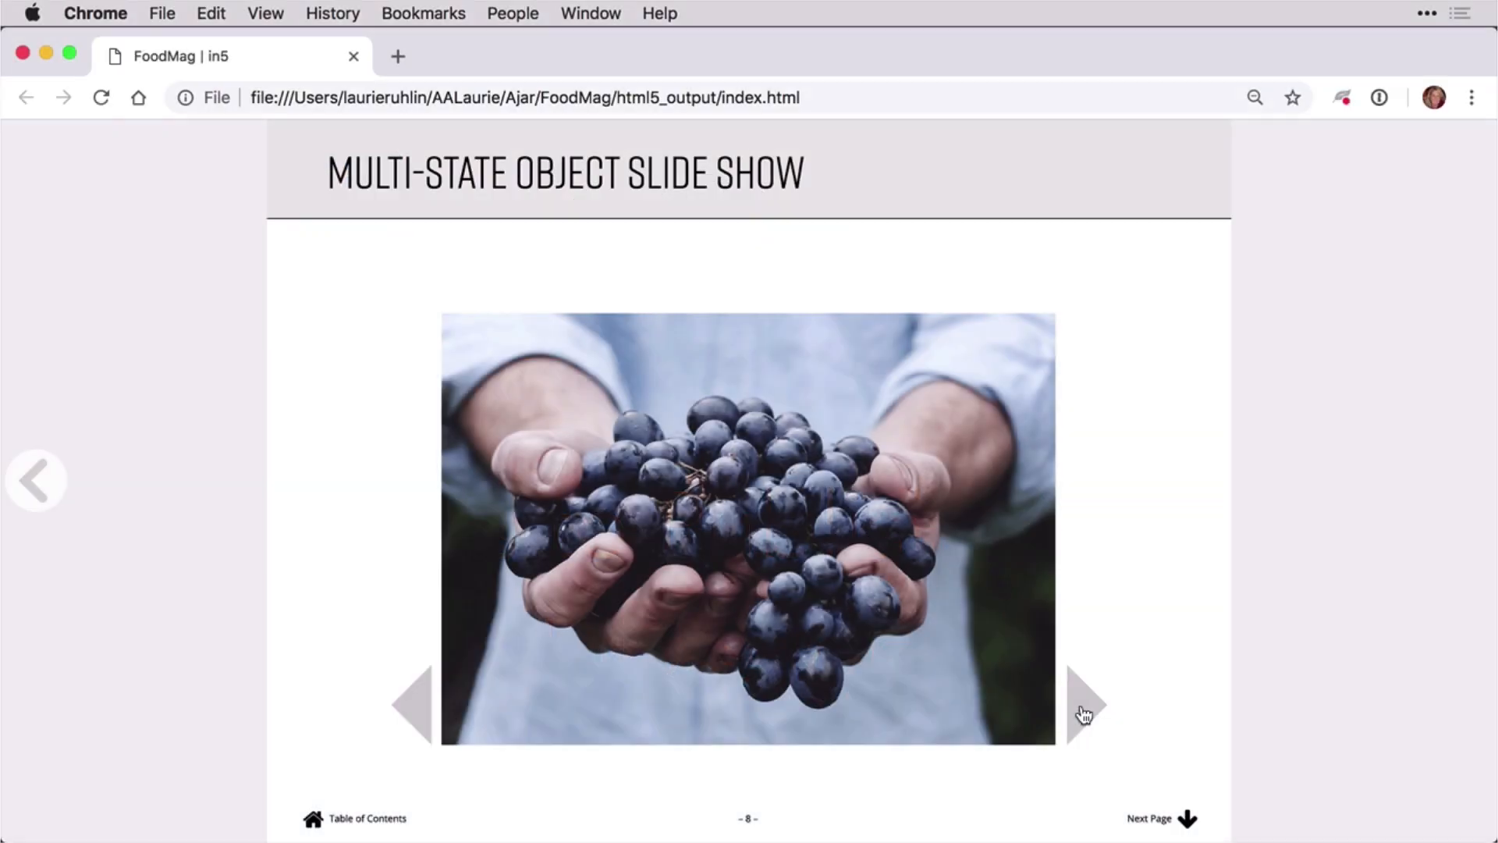
Step: Advance the slide show to the next photo and choose the card's flip direction
click(1086, 705)
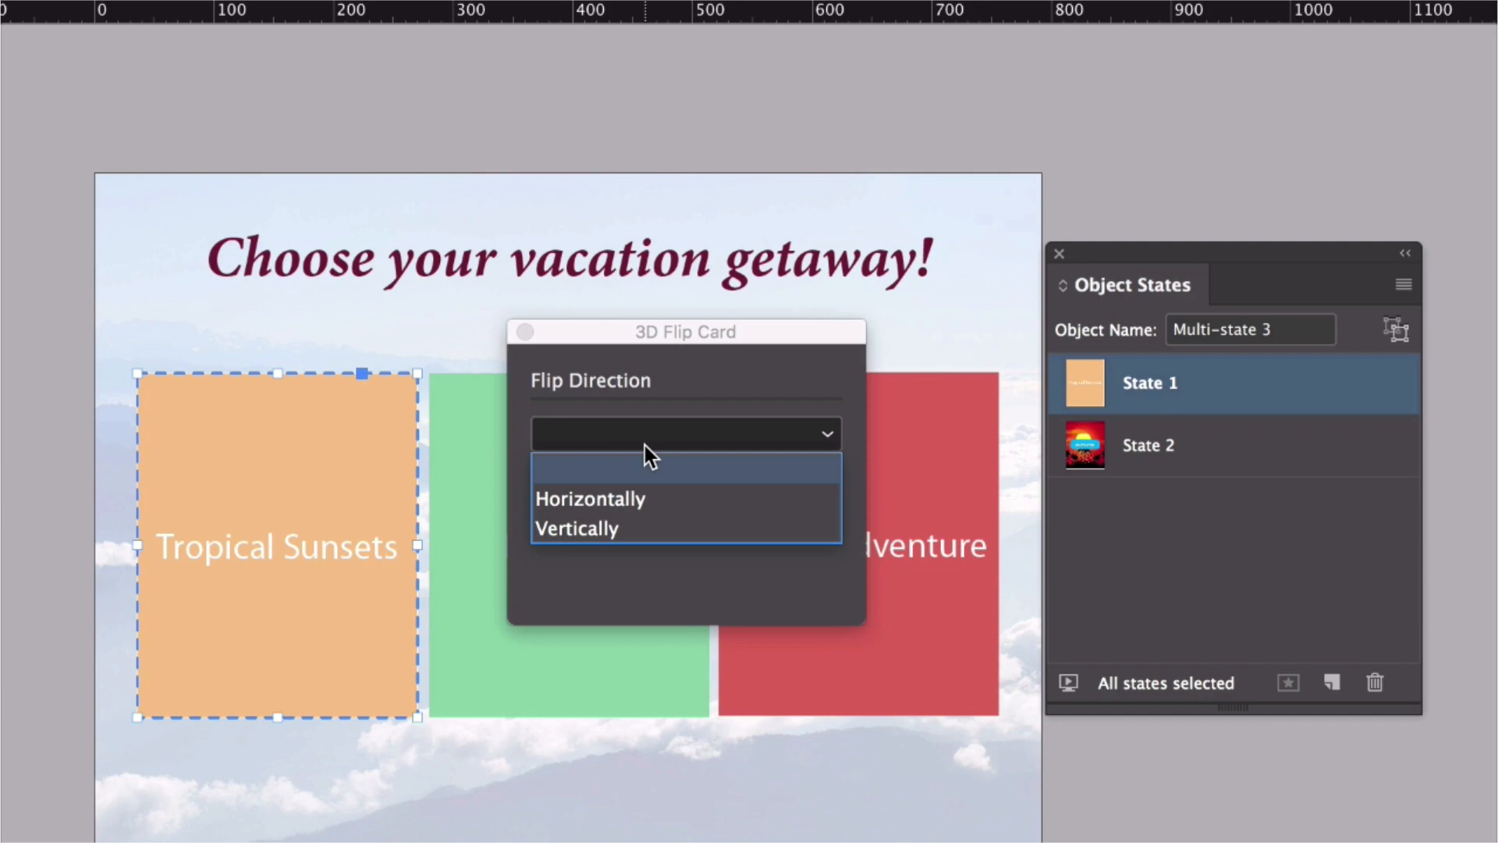
click(590, 497)
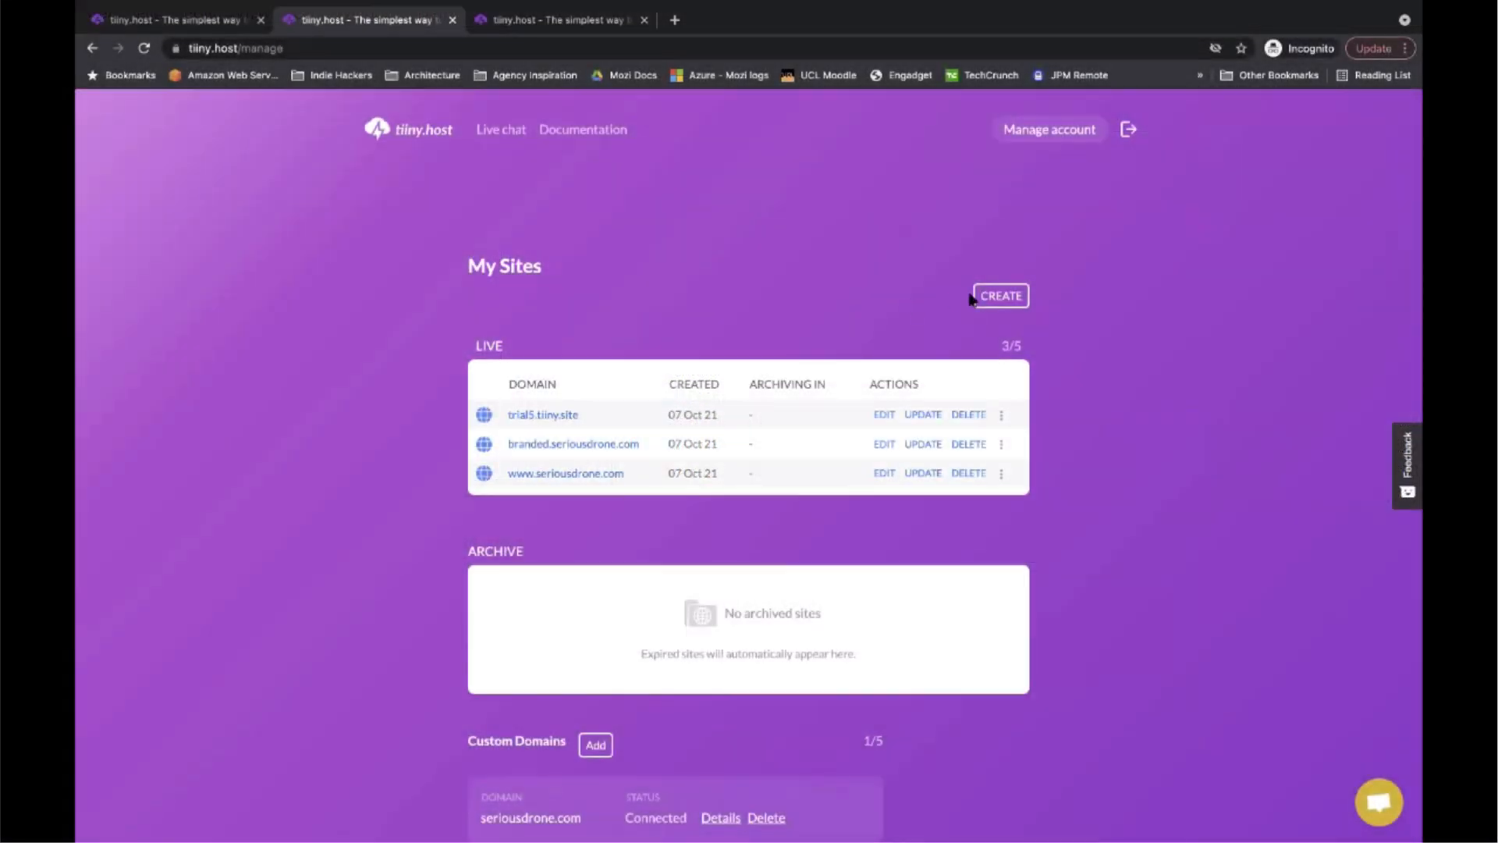
Step: Scroll the Charter Avalon page, turn a magazine page, then switch to the science fair ProgramGuide
click(1000, 294)
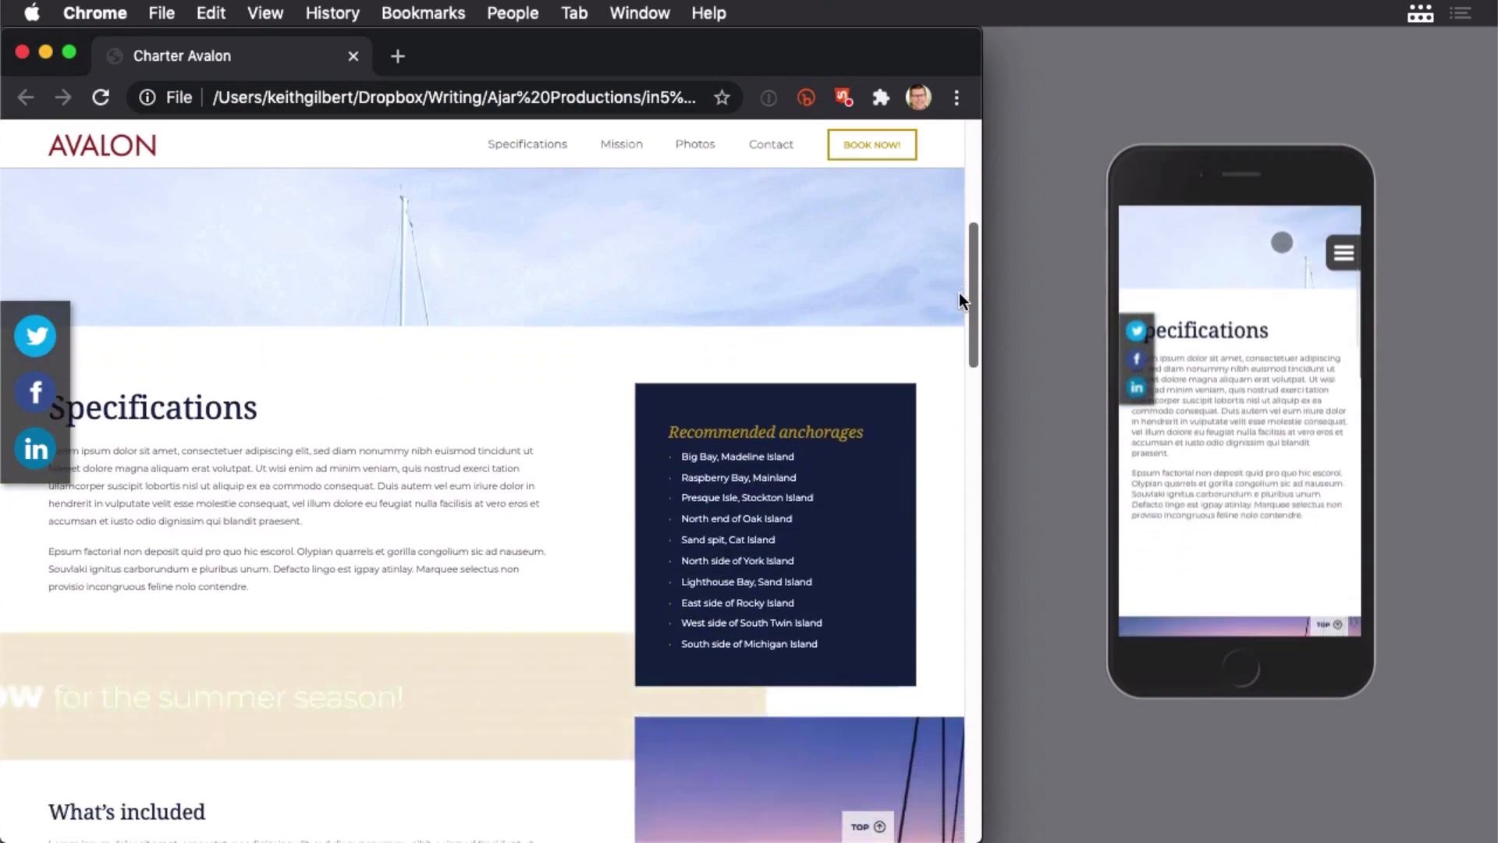
scroll(down, 3)
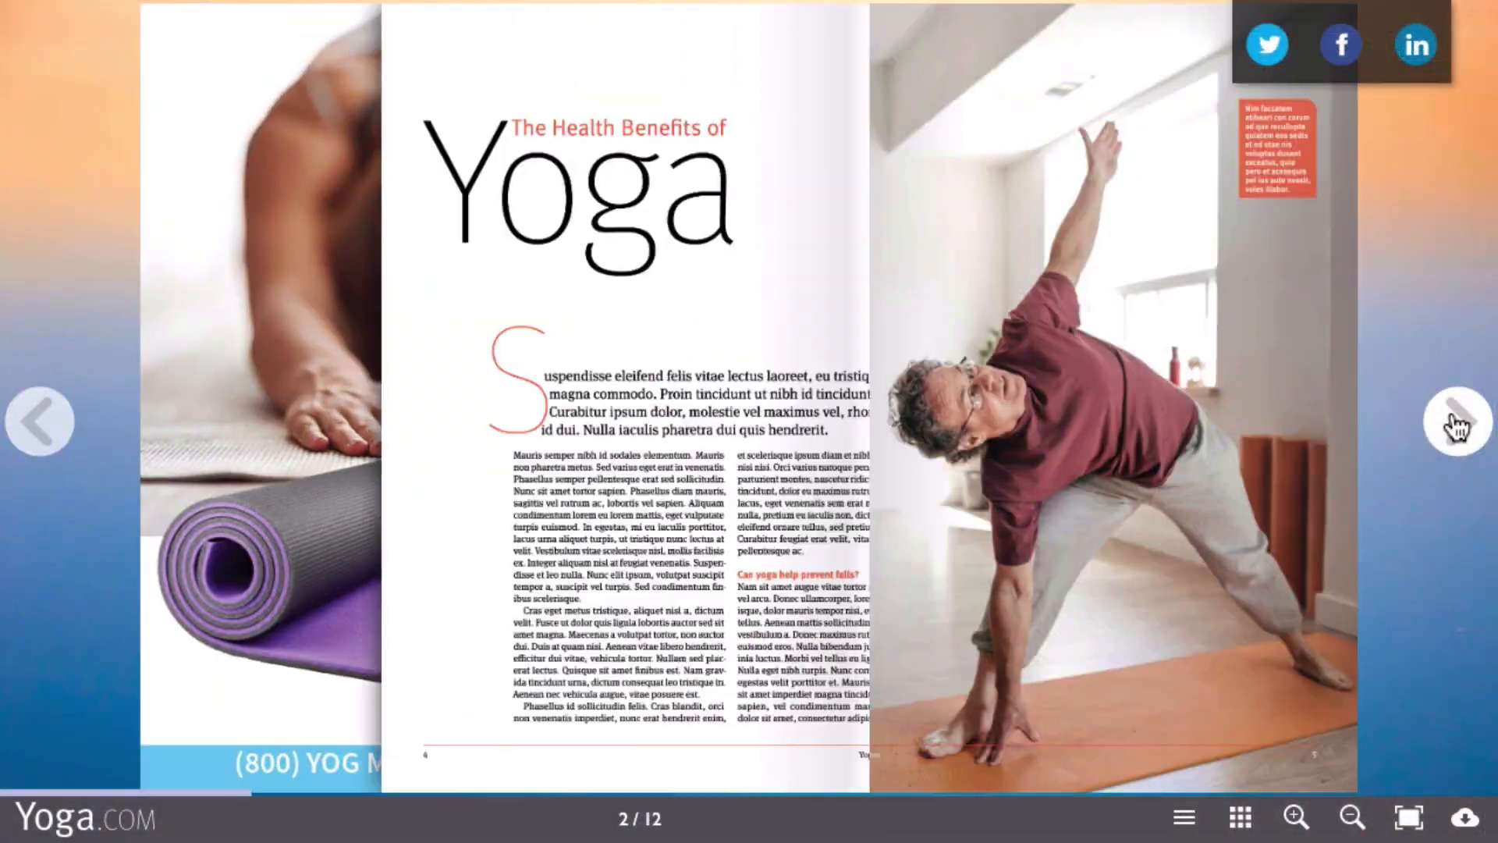
click(1452, 421)
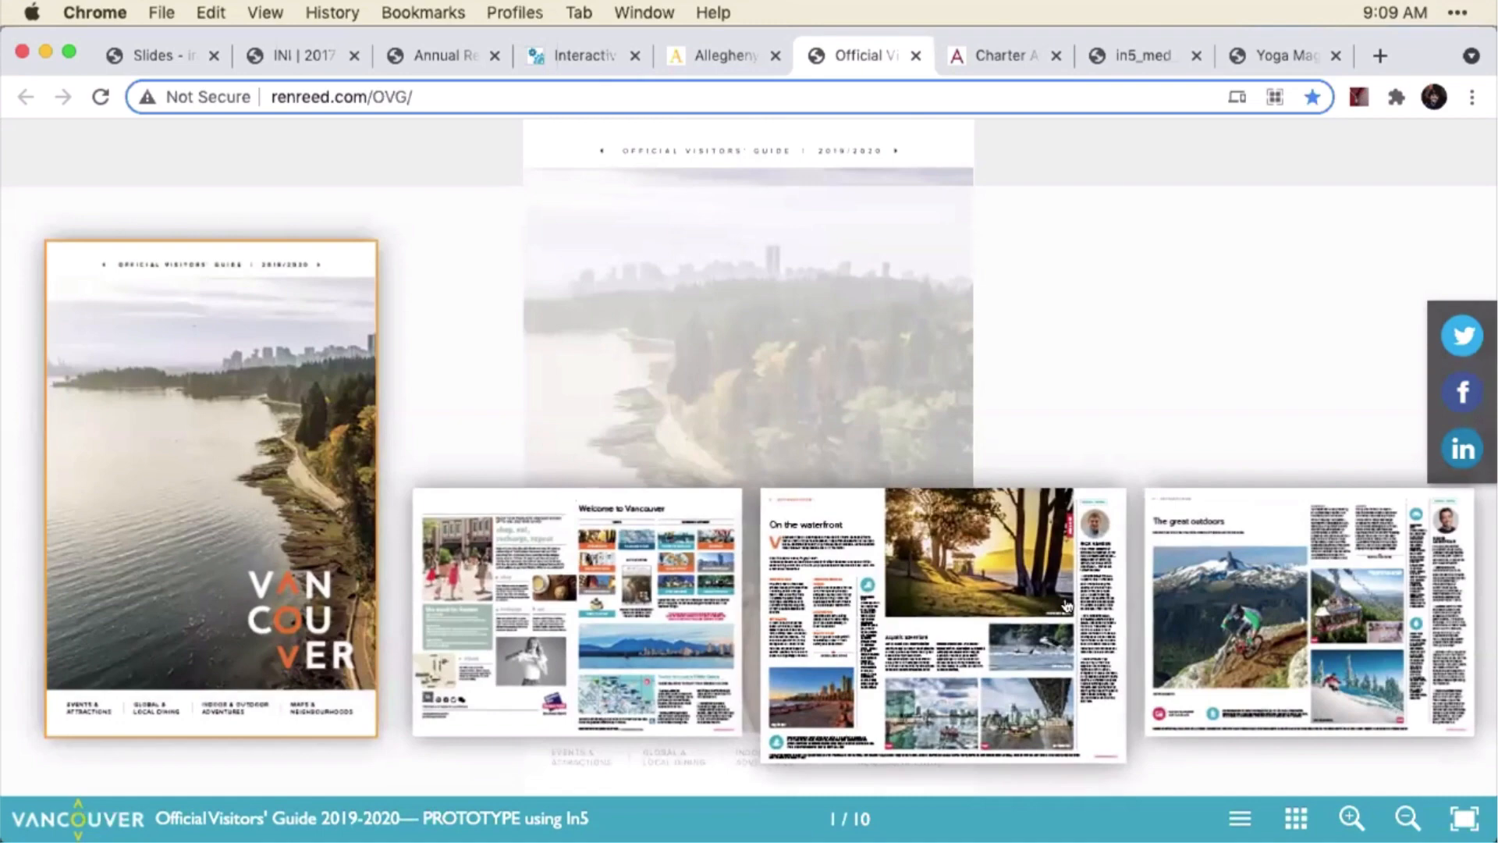
click(574, 56)
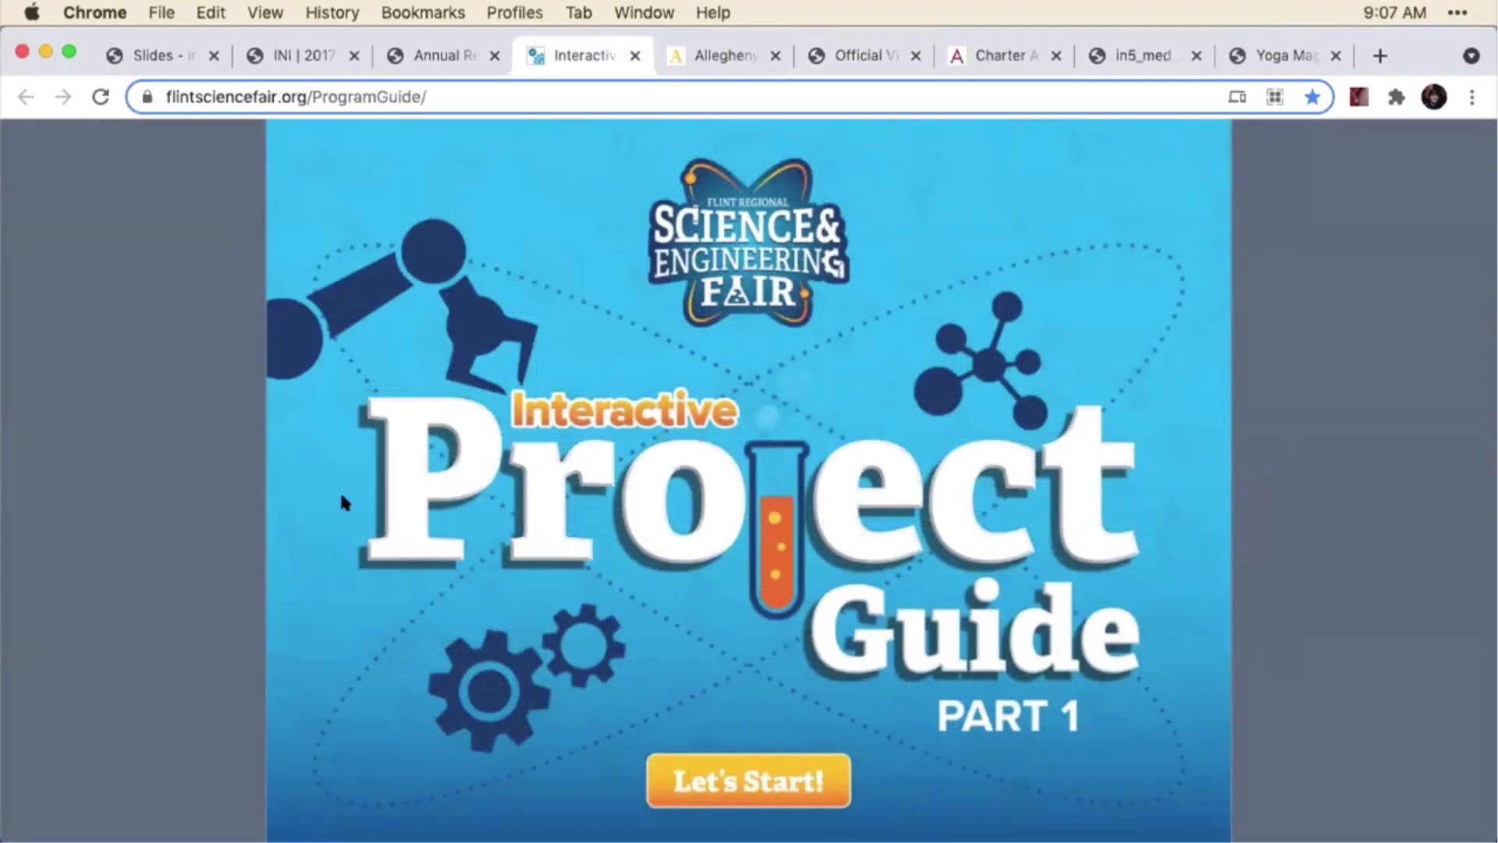
click(748, 780)
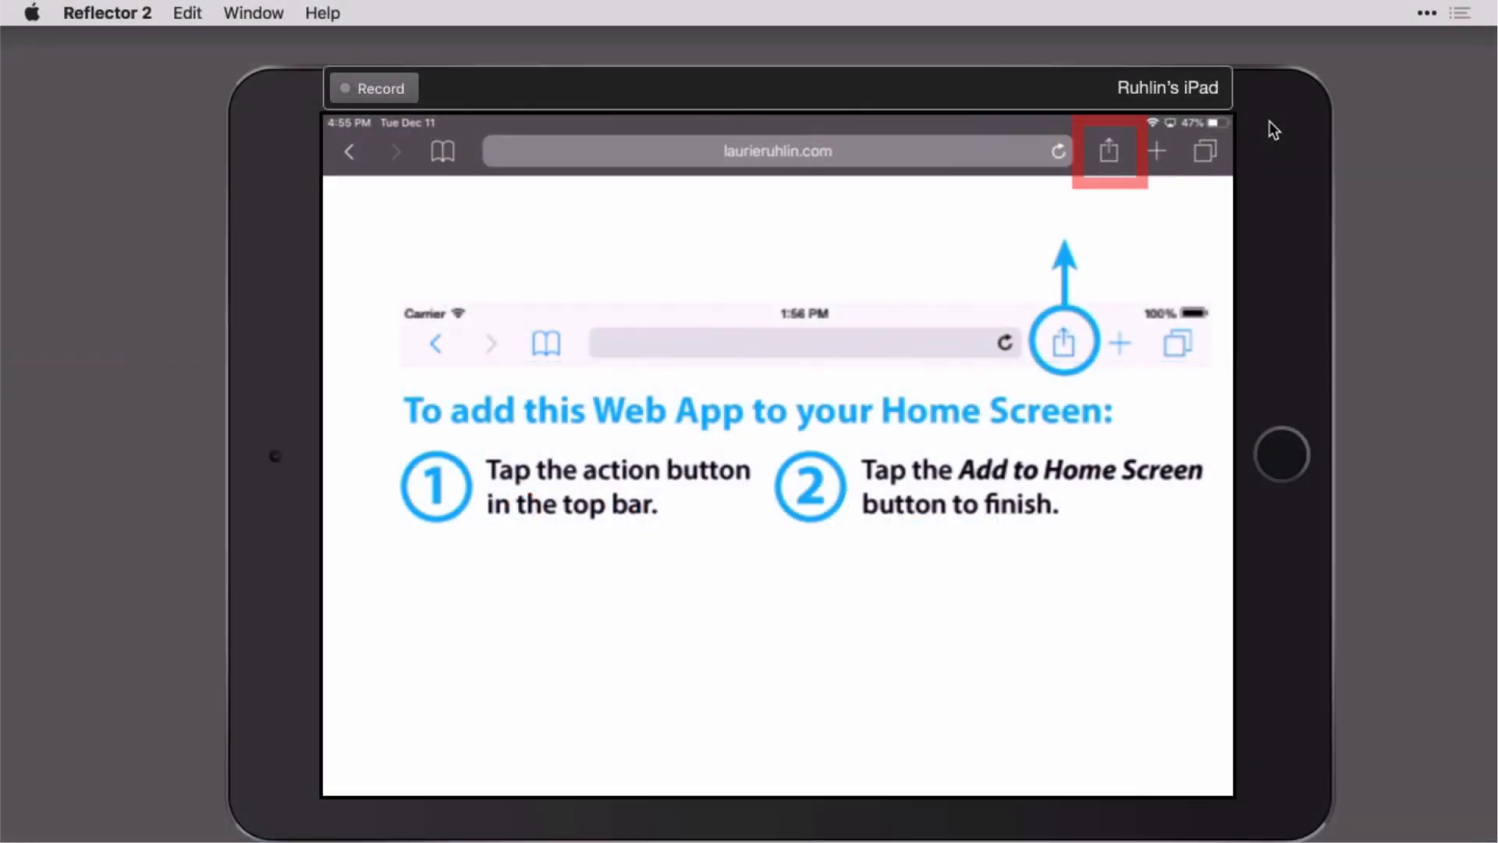
Step: Add FoodMag | in5 to the iPad Home Screen, launch it, and start reading
click(1107, 150)
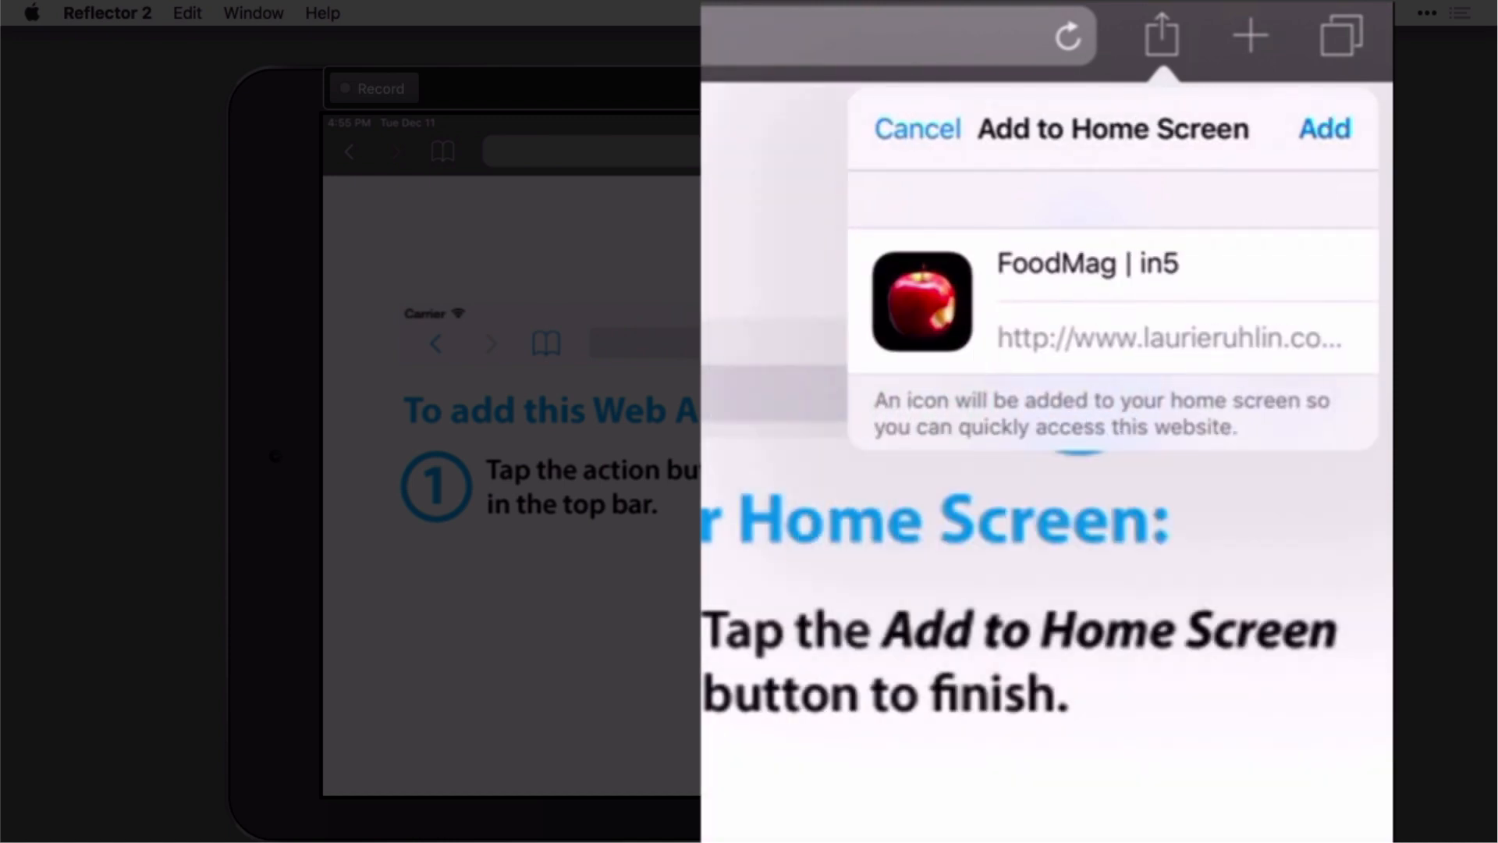
click(1323, 129)
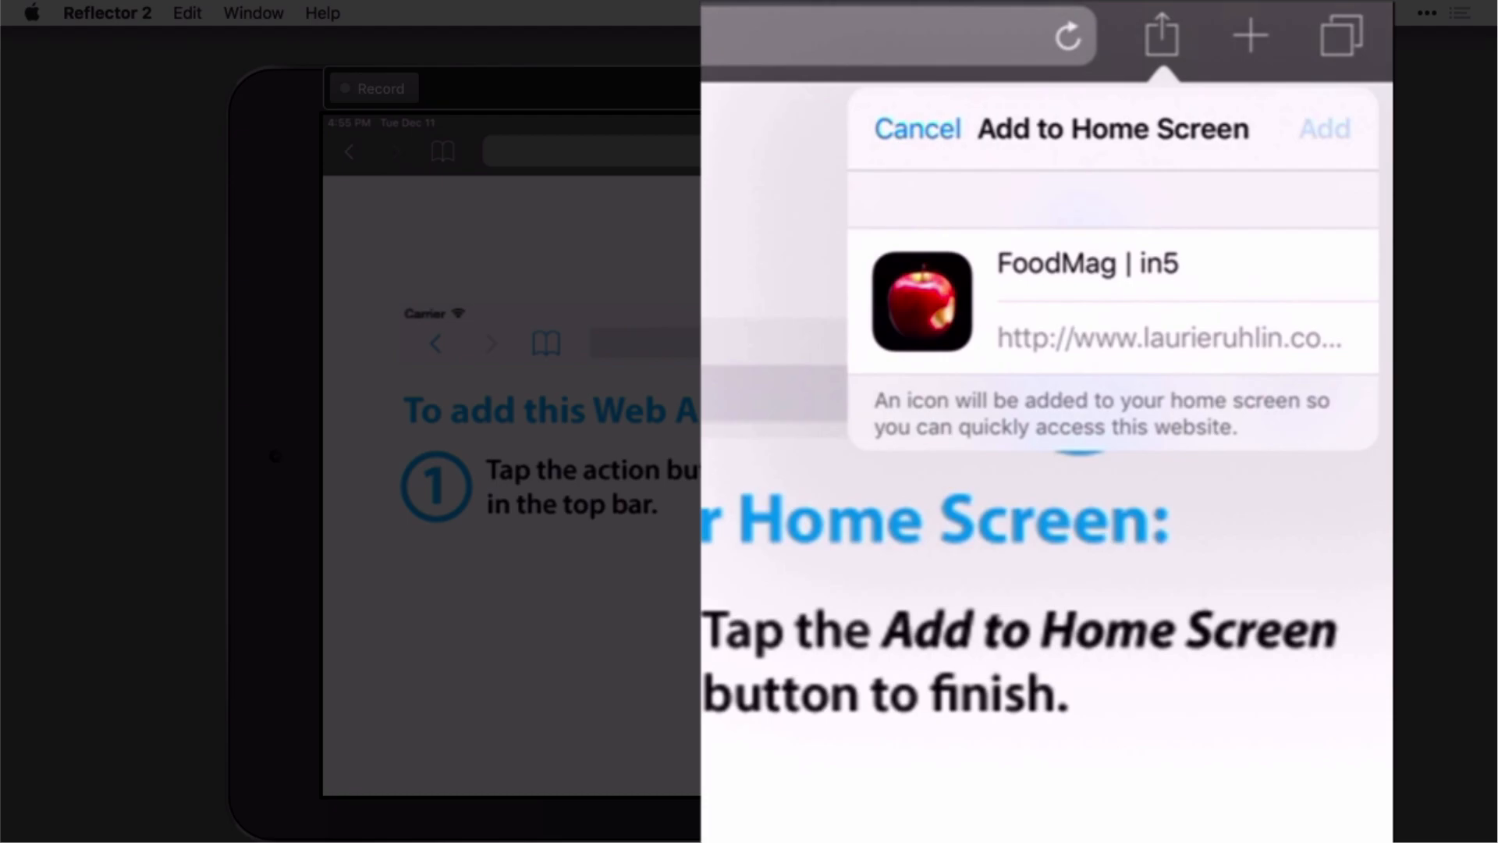
click(1324, 128)
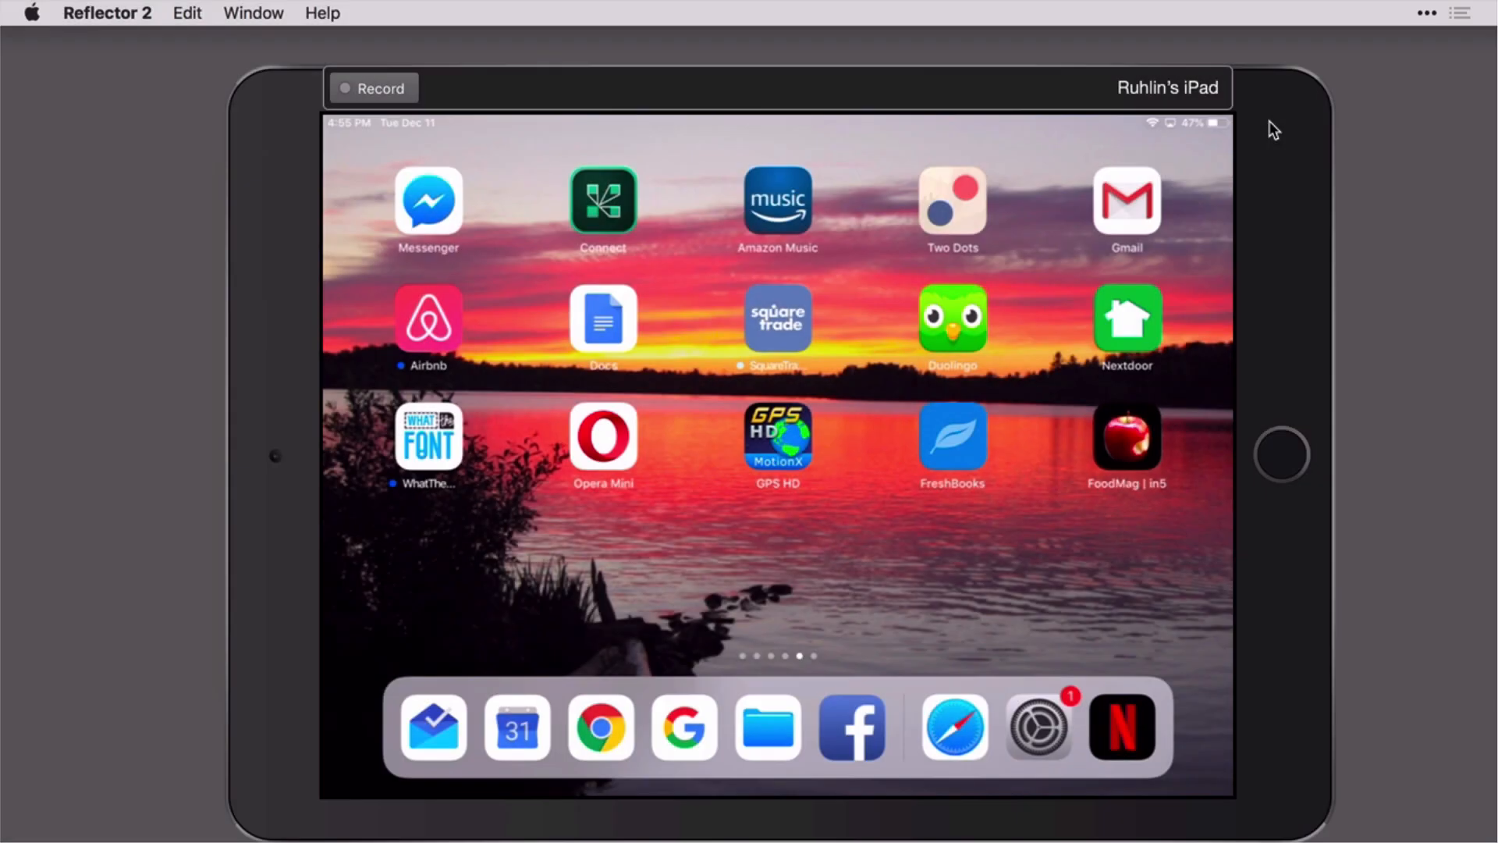
click(1125, 434)
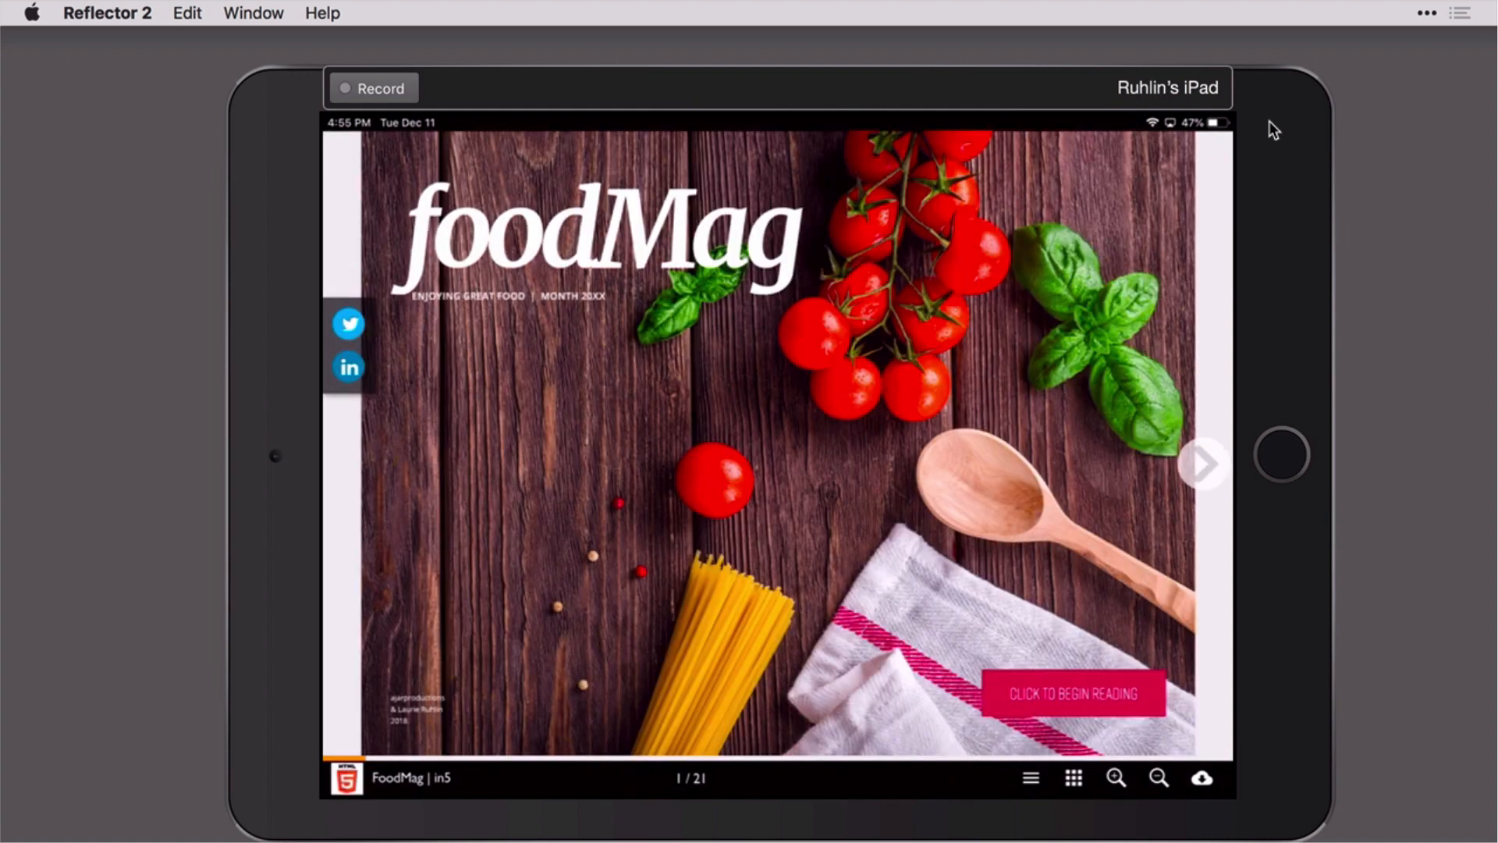
click(1073, 693)
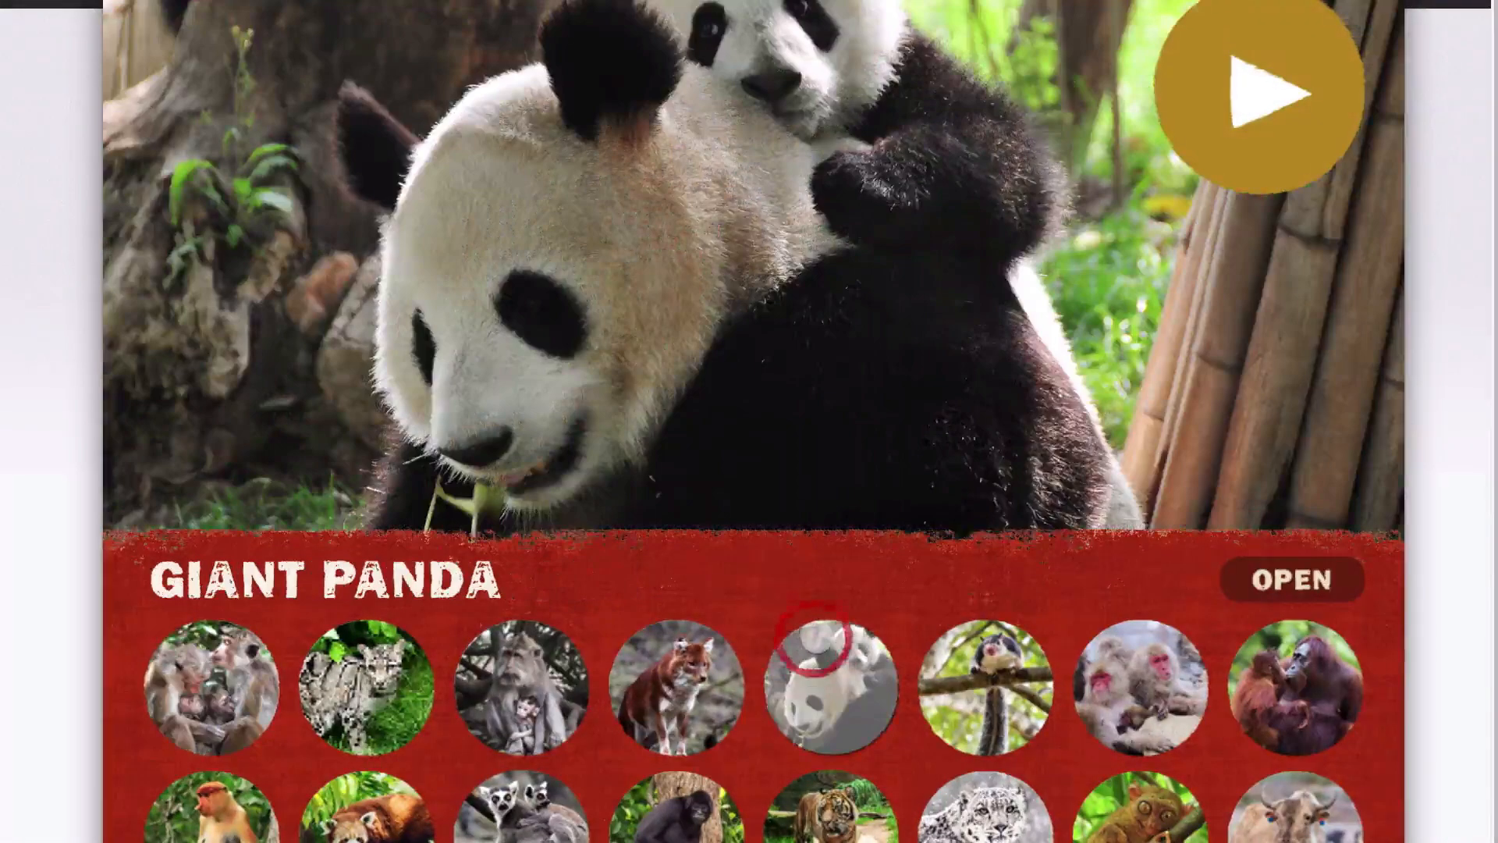
Step: Browse the Giant Panda, Cougar and Squirrel Monkey entries, then open the full Elephant page
click(1261, 90)
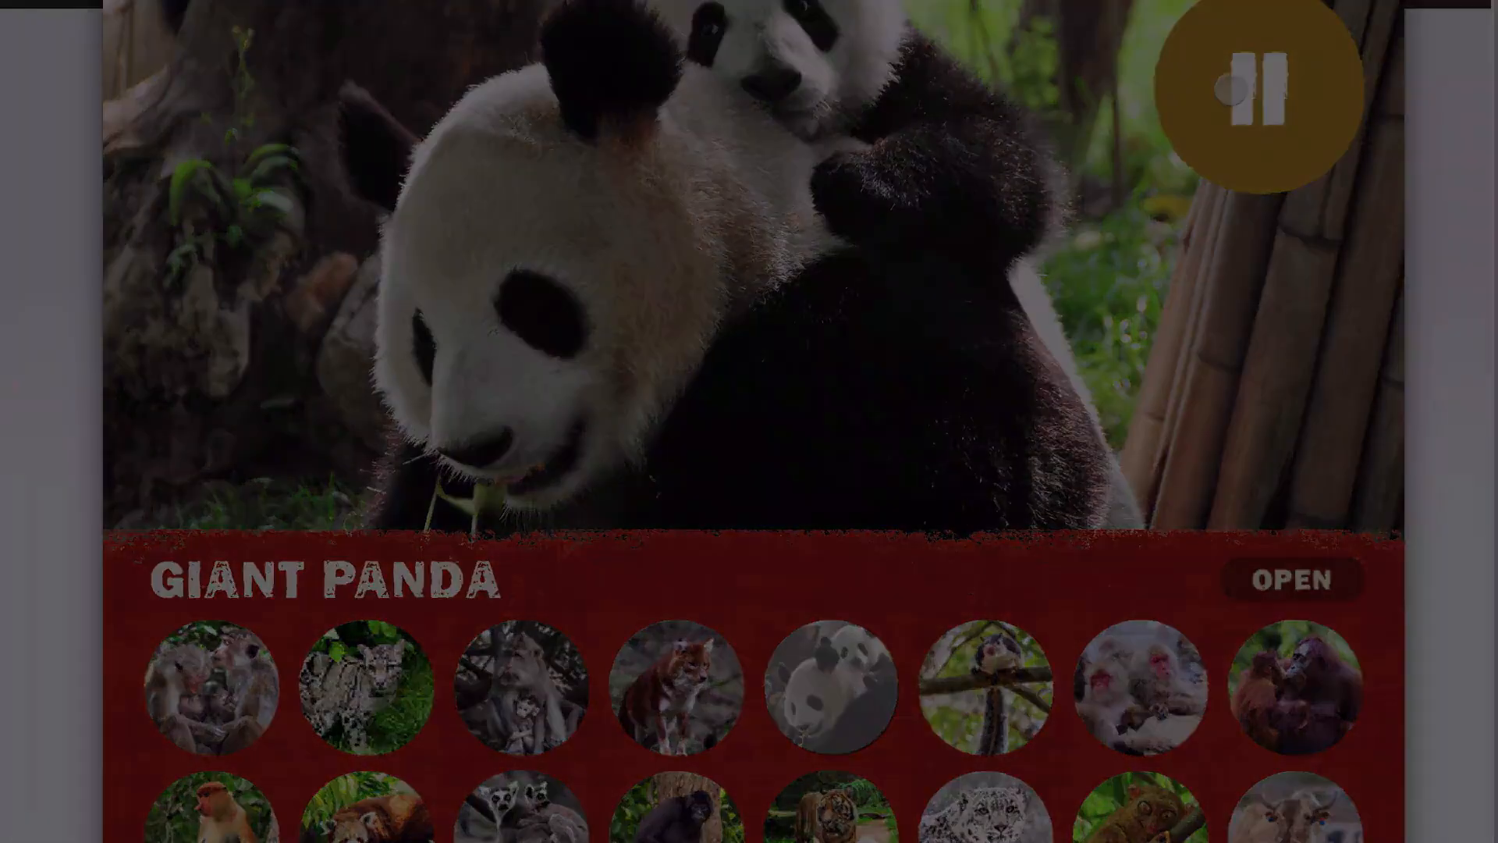
click(365, 686)
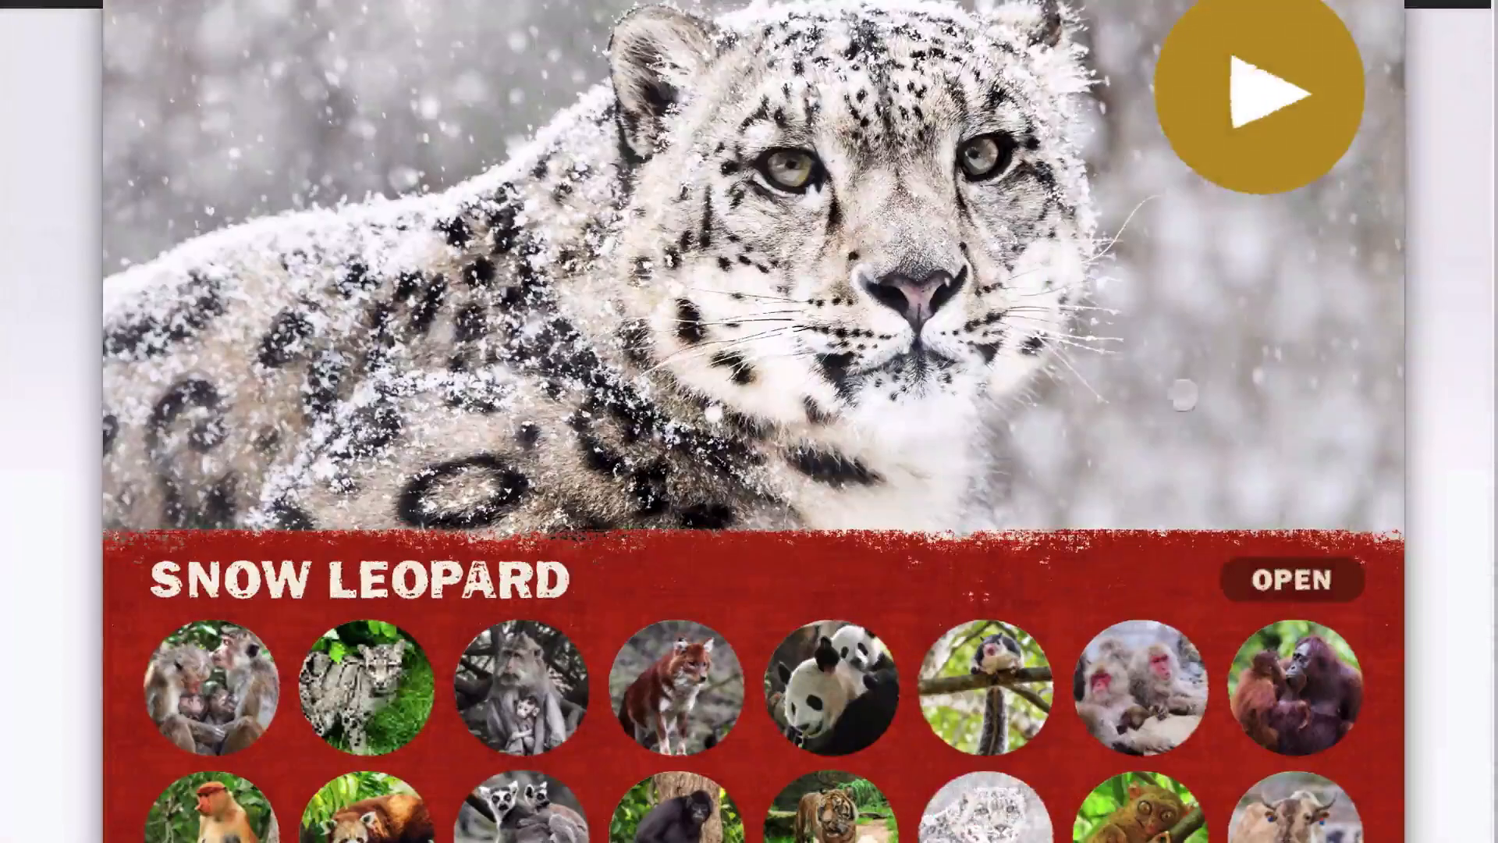
click(1260, 95)
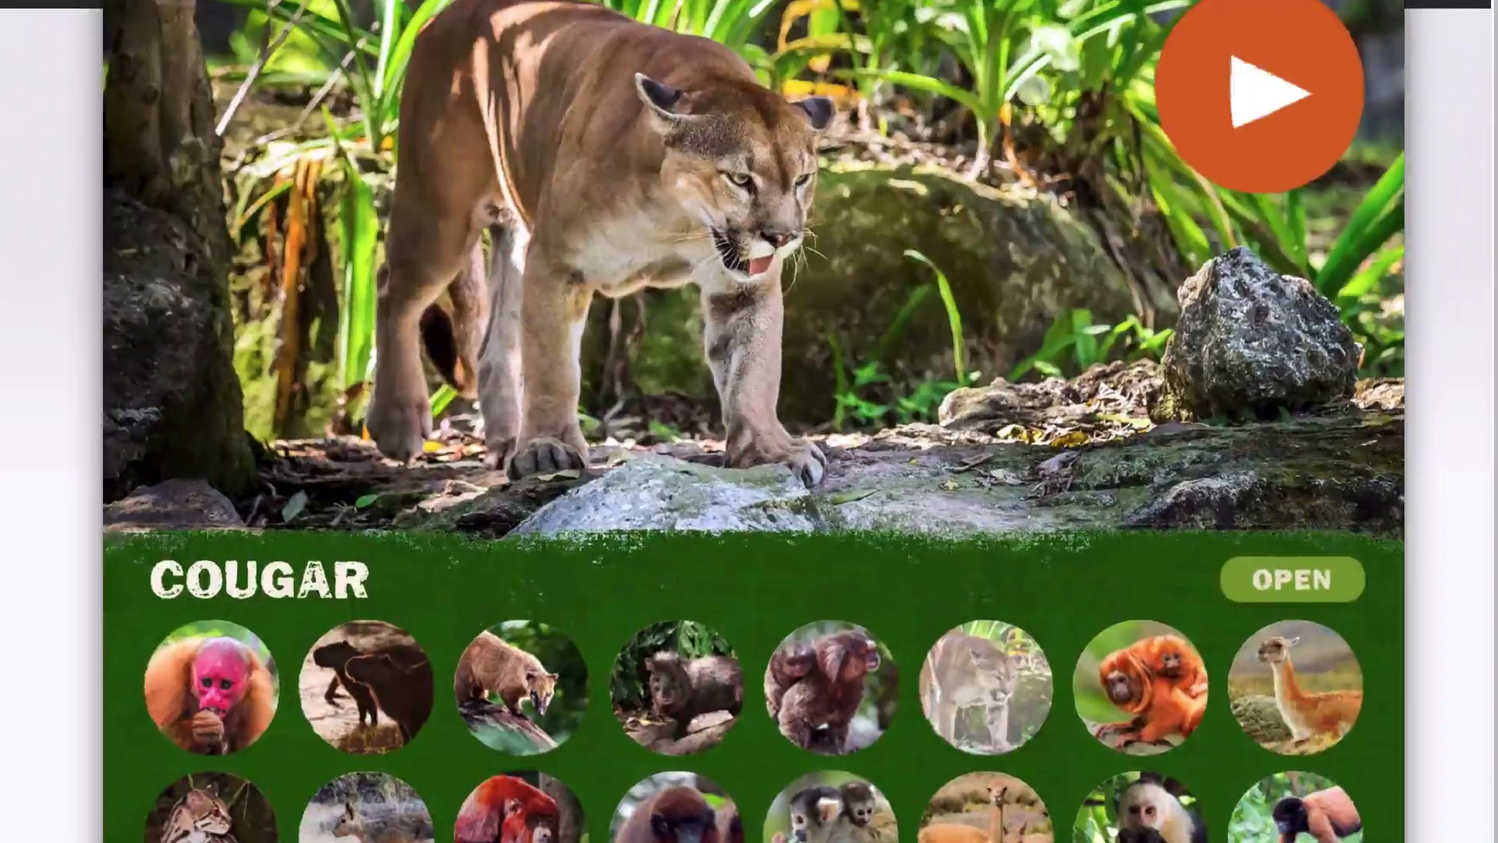
click(1258, 94)
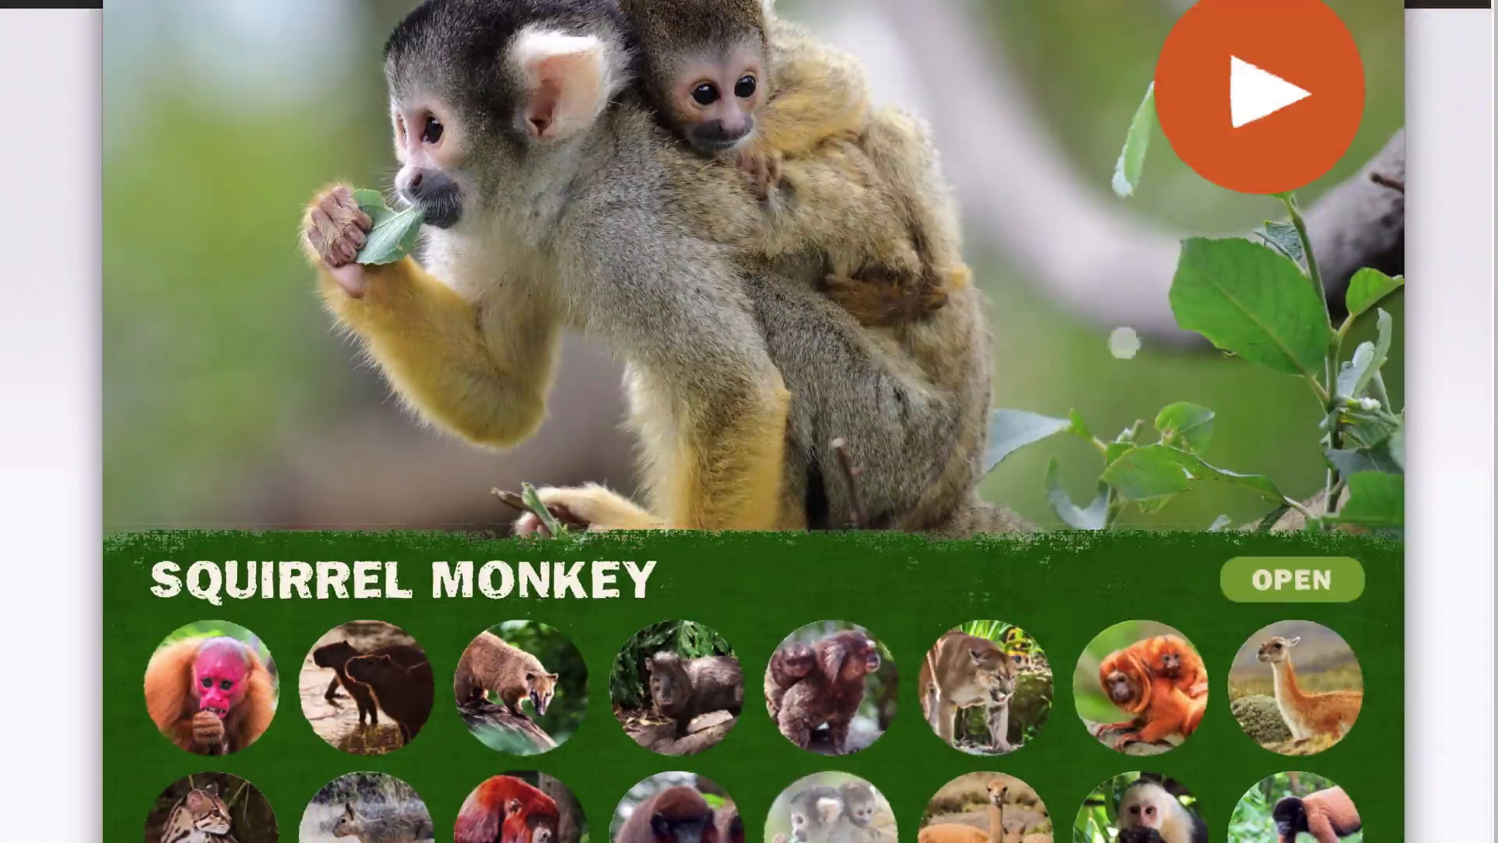
click(1260, 93)
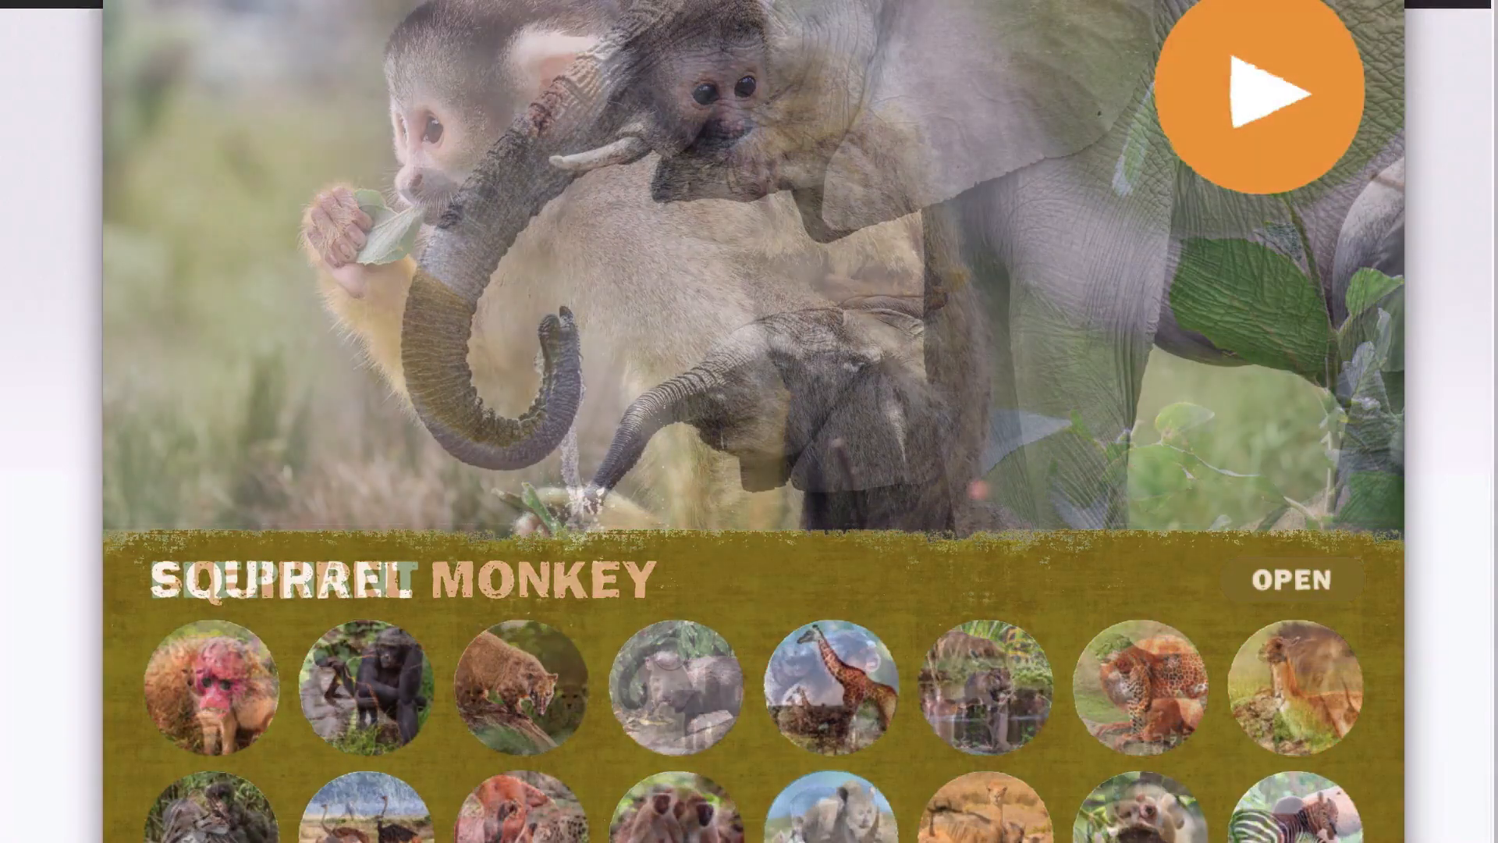
click(1285, 95)
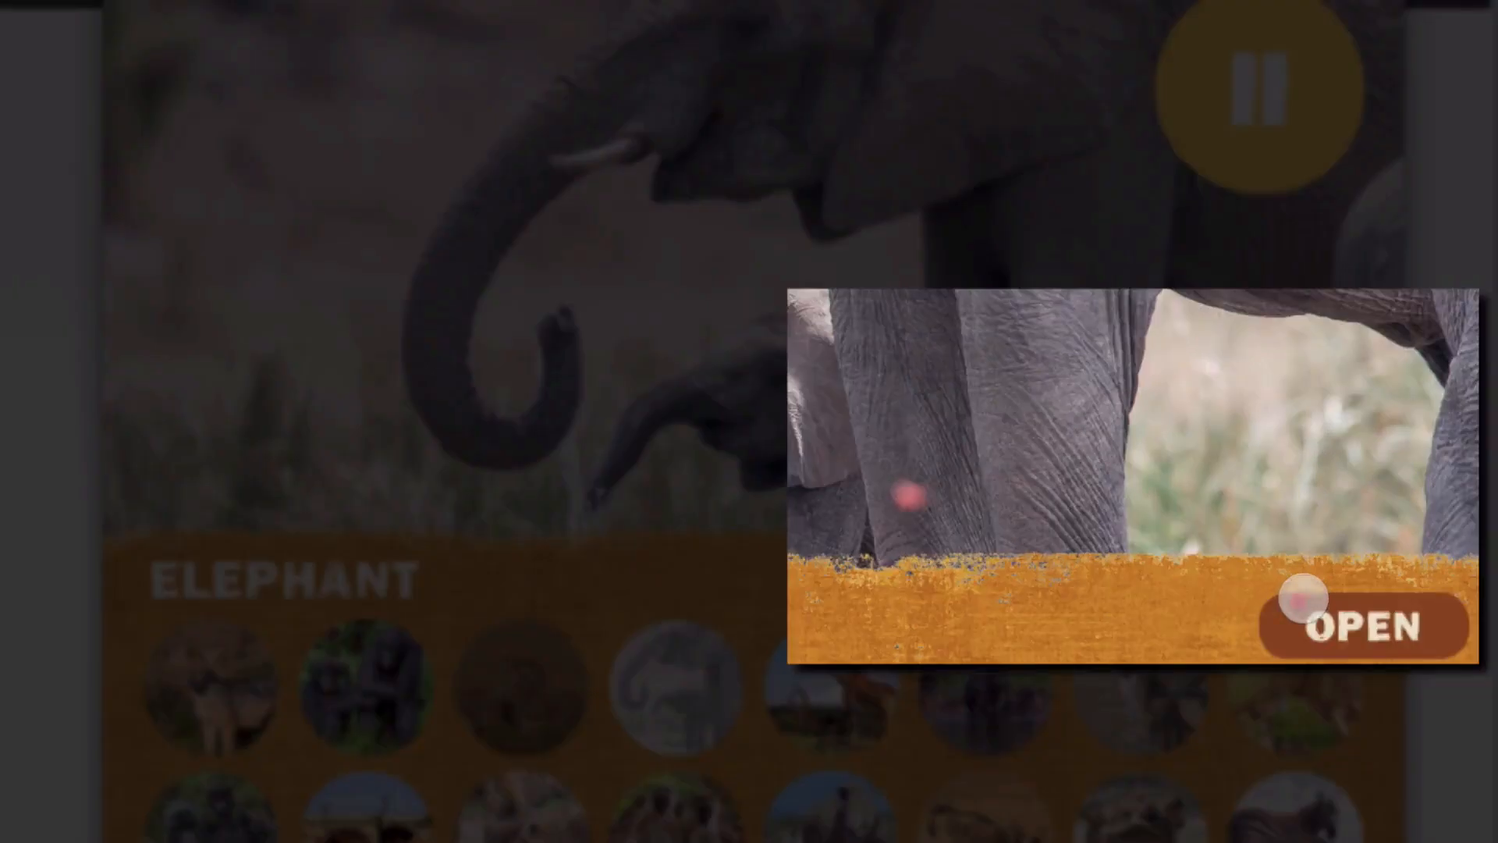
click(1363, 625)
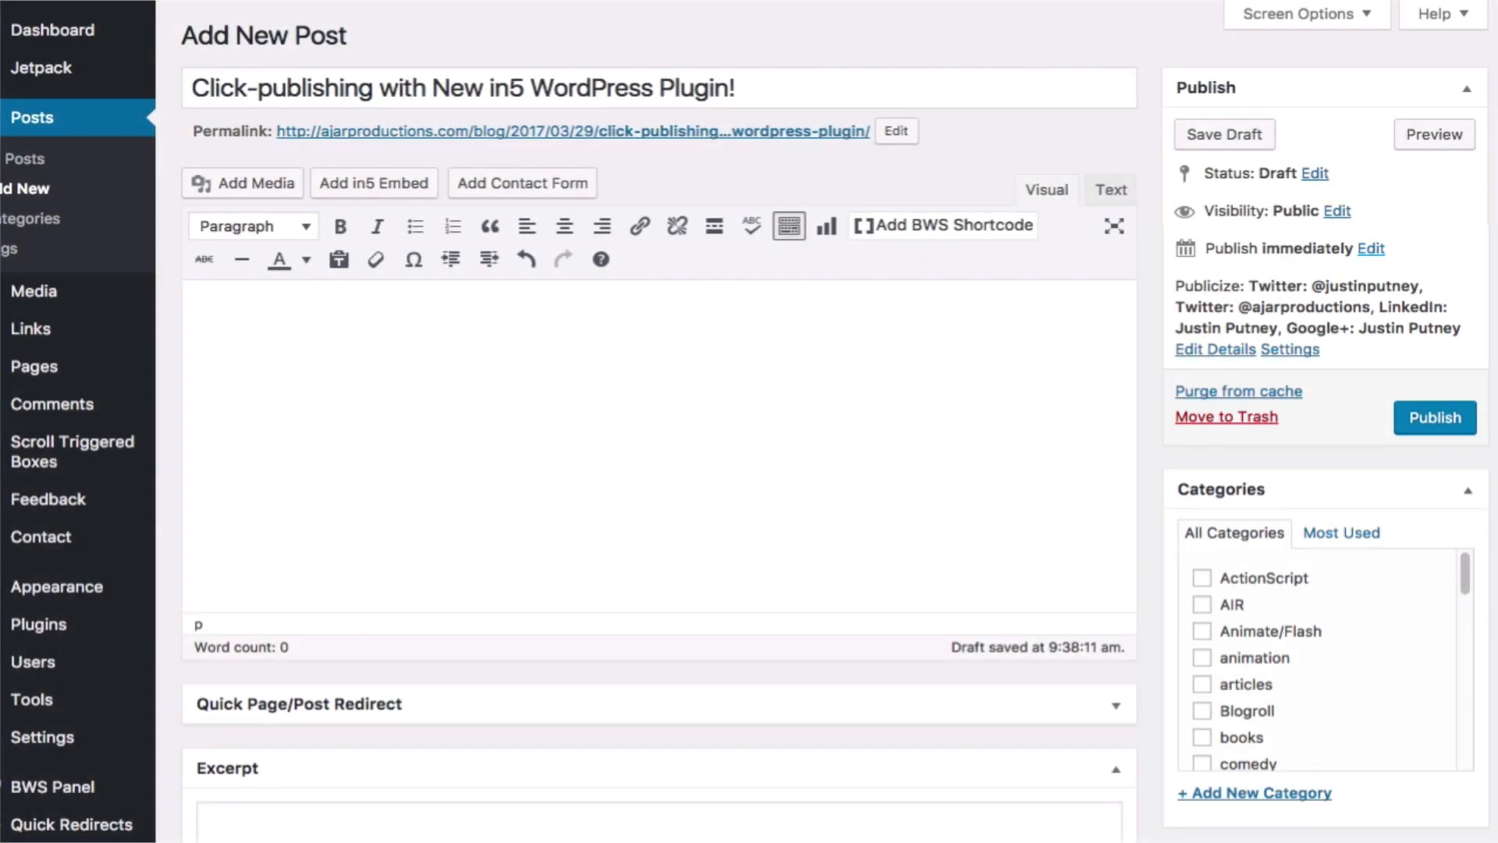
Step: Open WordPress's in5 Embed Library and reach its Add new 'Select an archive' area
click(1224, 134)
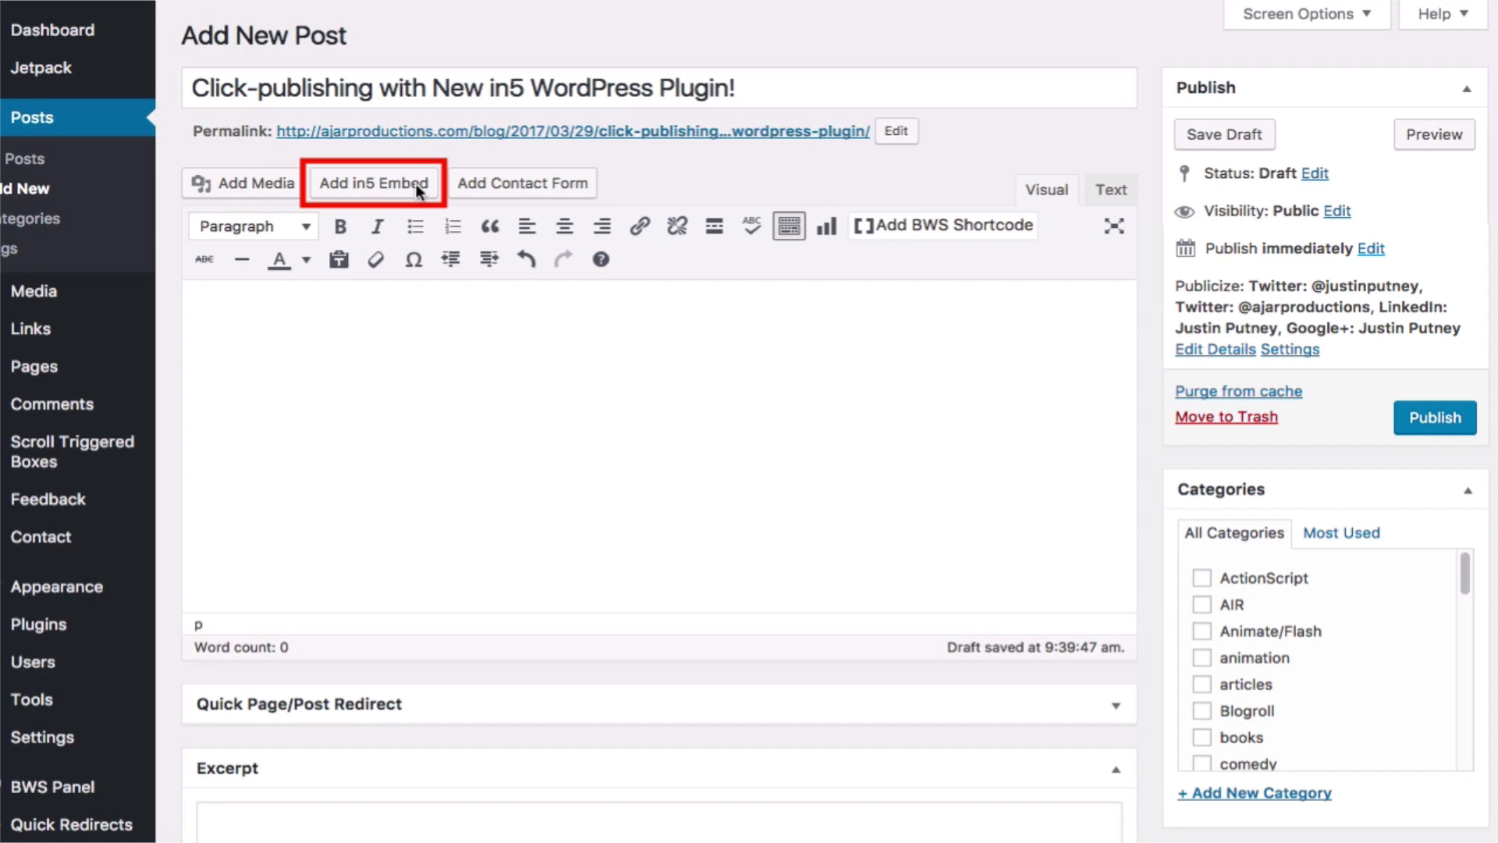
click(373, 182)
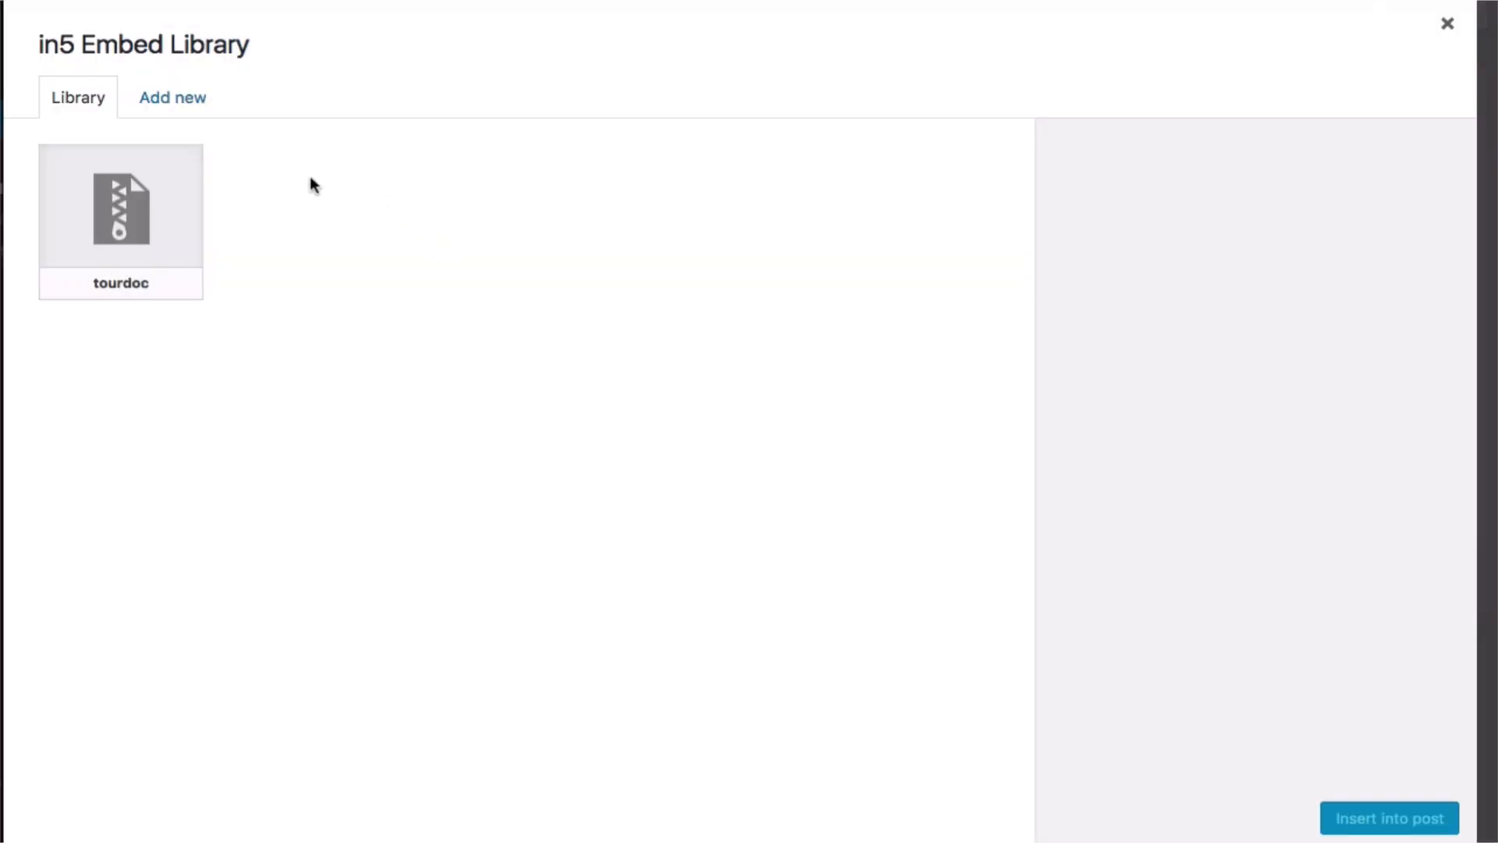
click(172, 96)
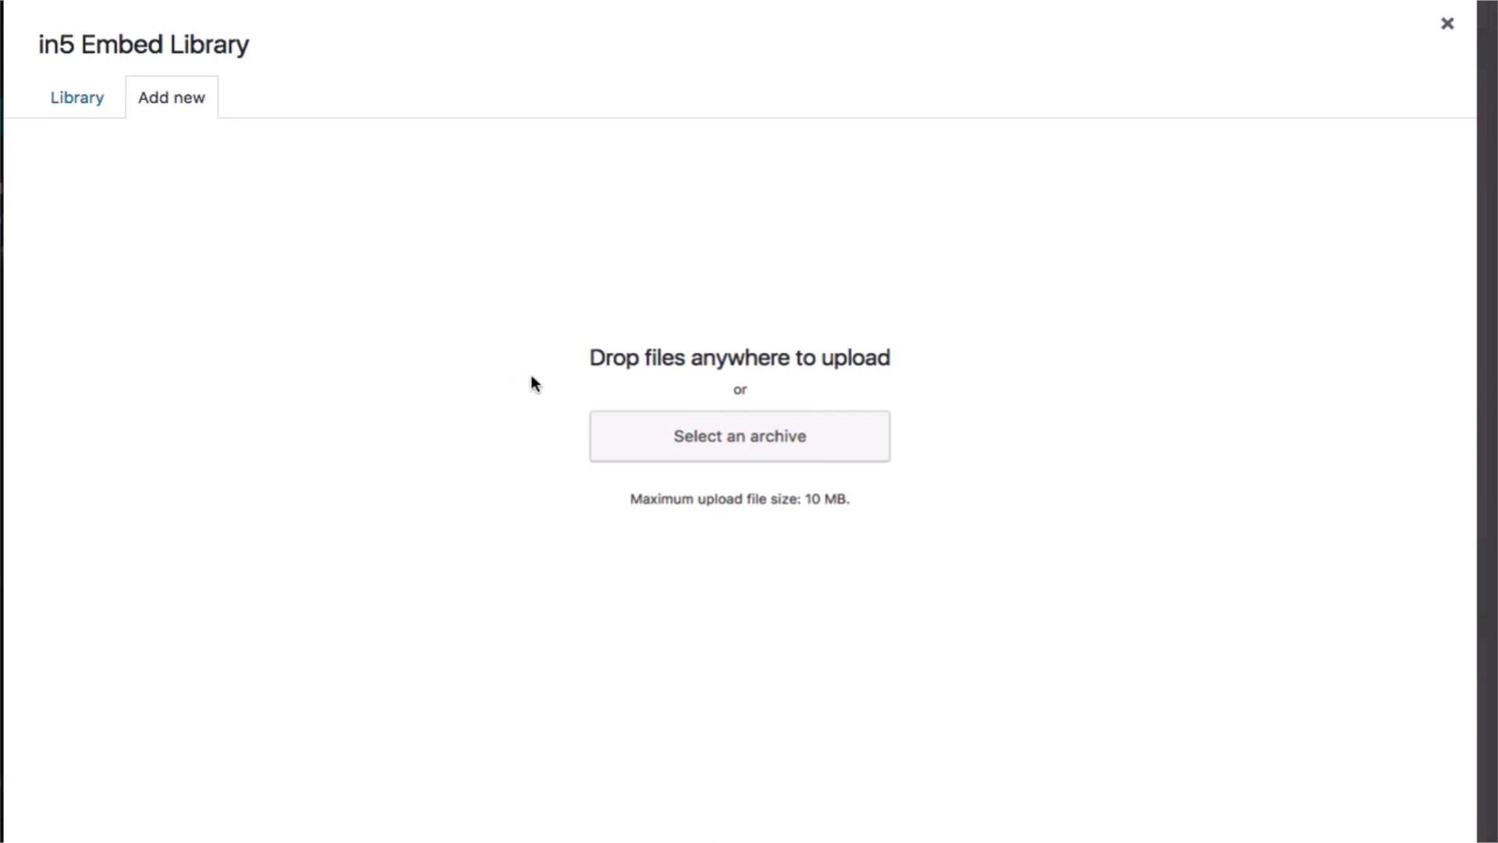
click(738, 435)
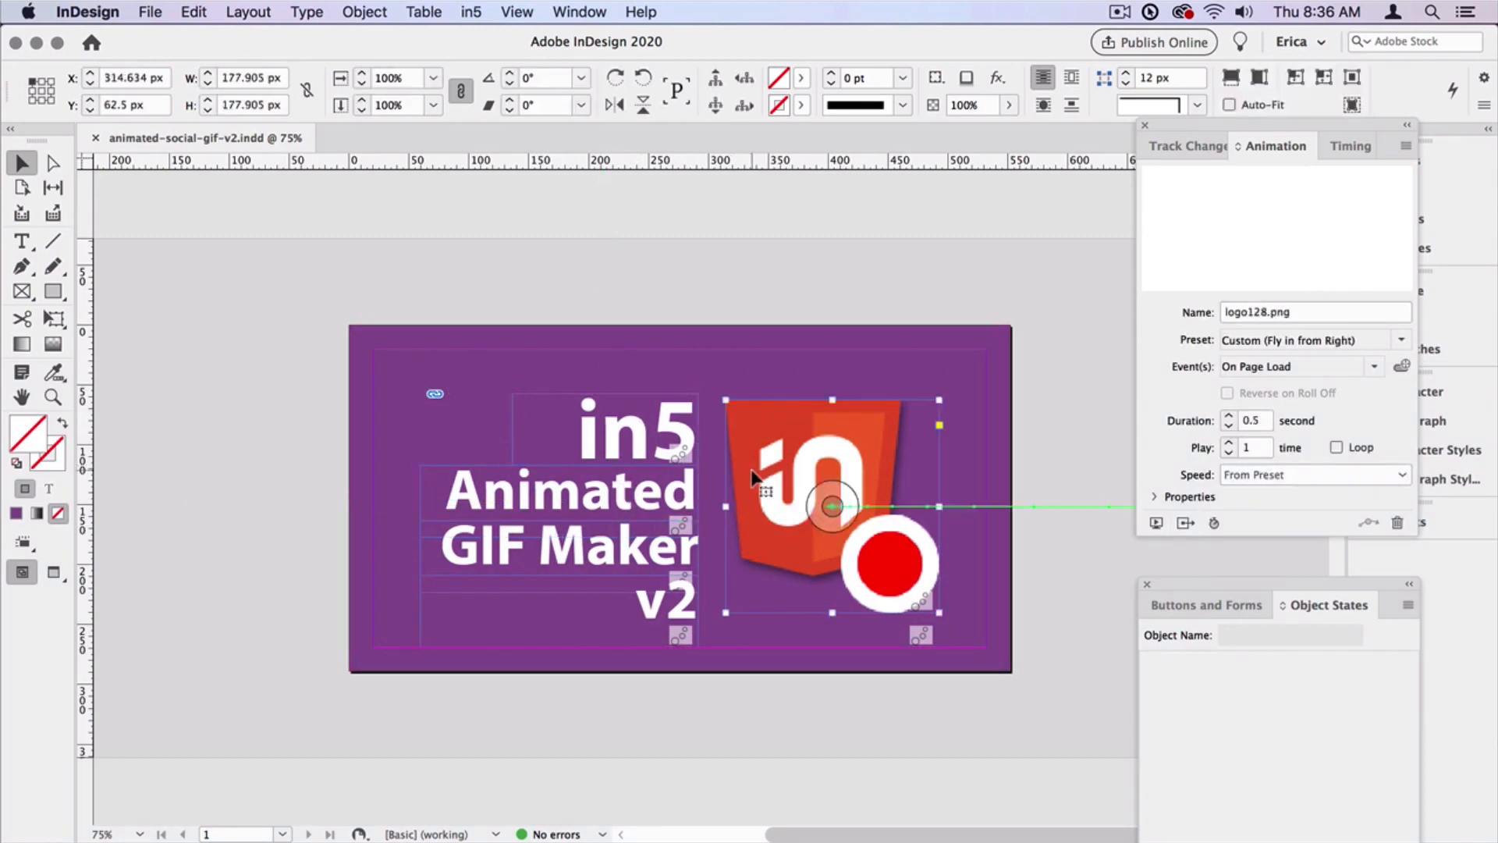
Step: Run Preview Spread: EPUB to watch the social GIF's fly-in logo animation
click(1154, 523)
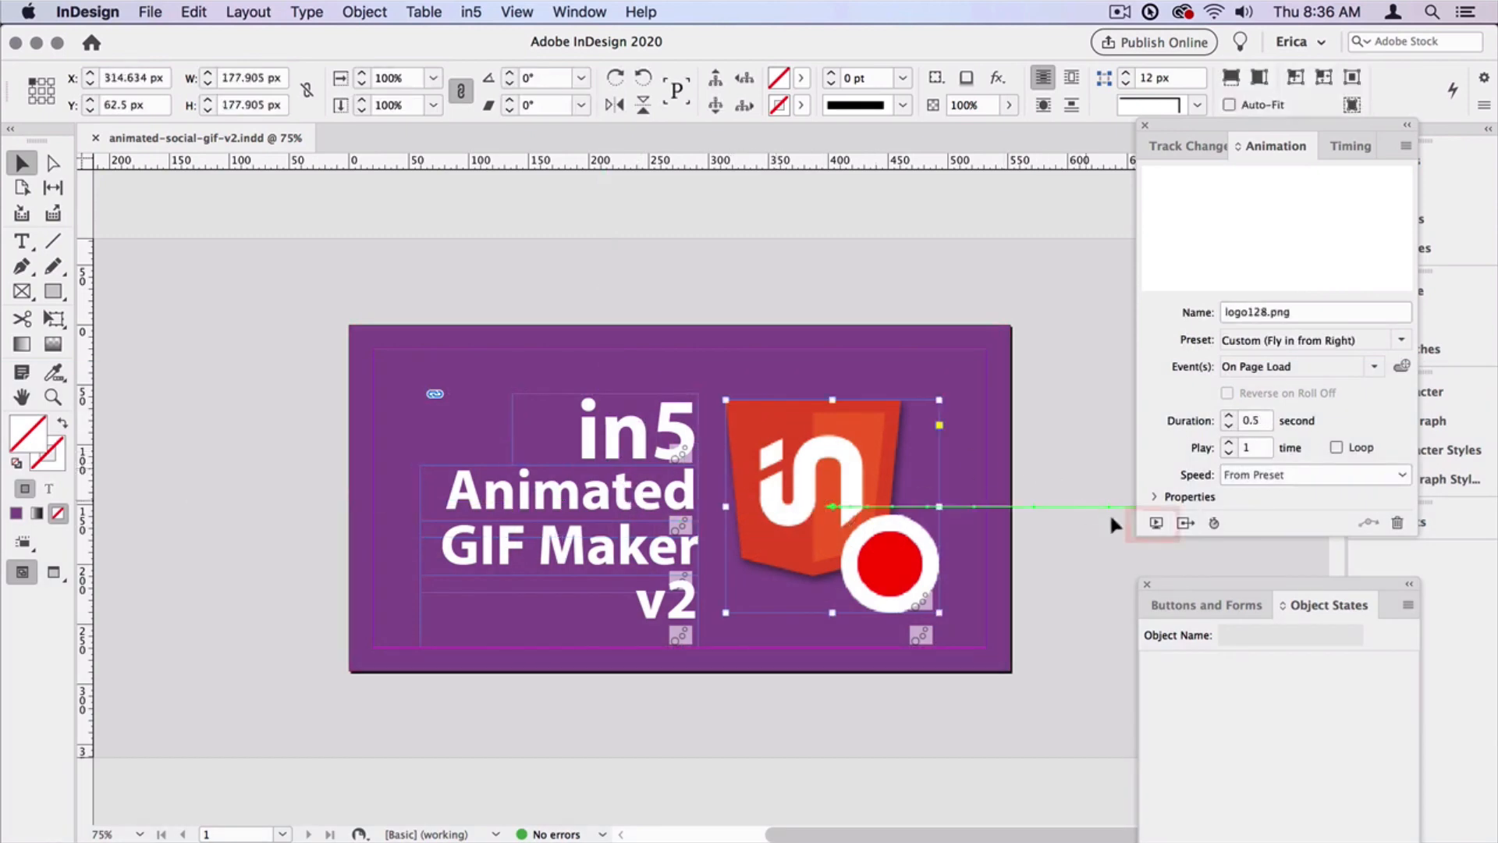
mouse_move(1154, 522)
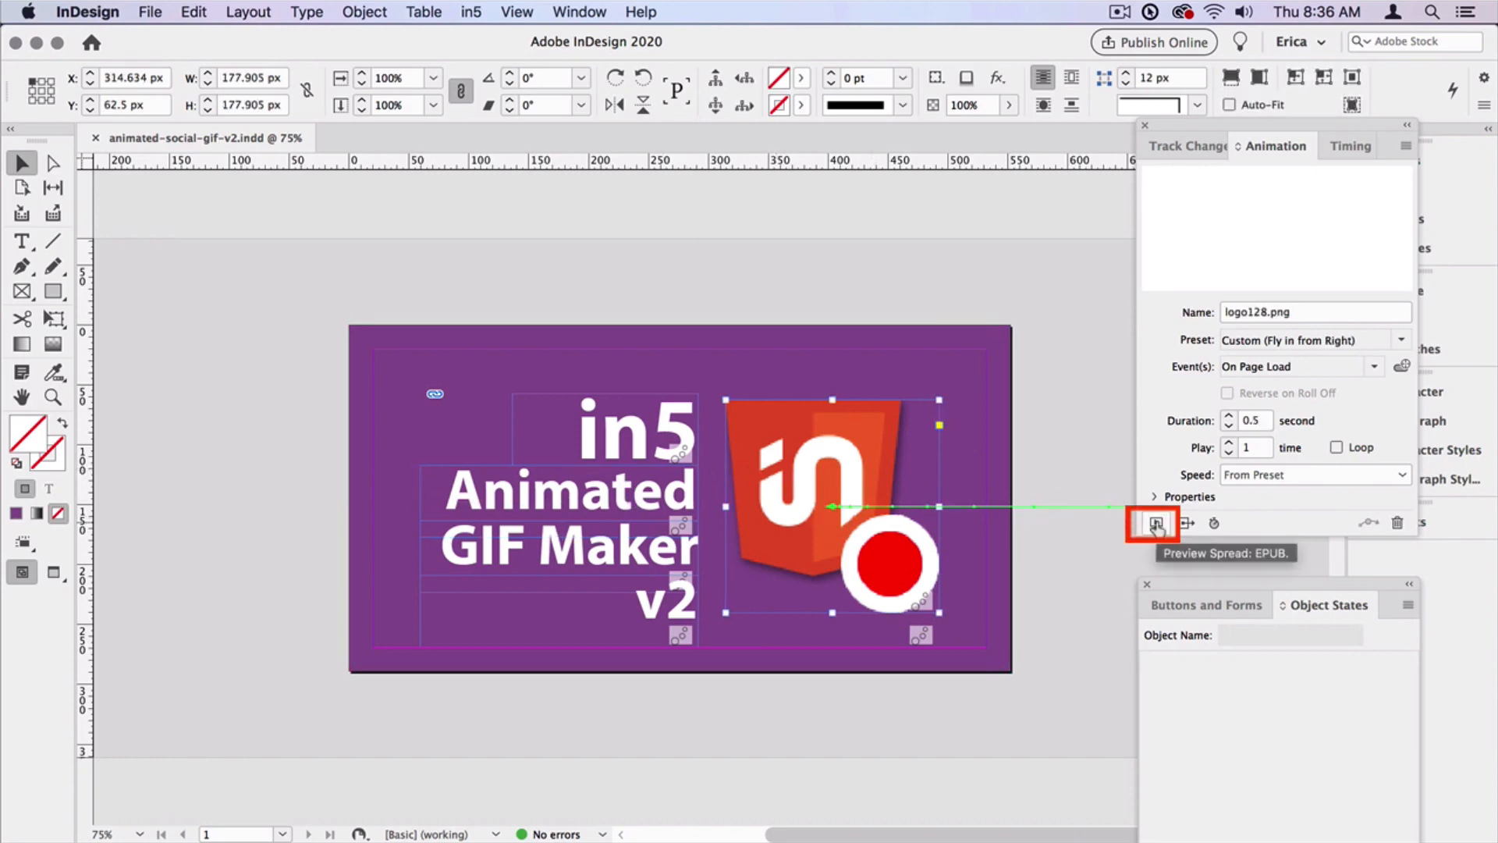
click(1151, 523)
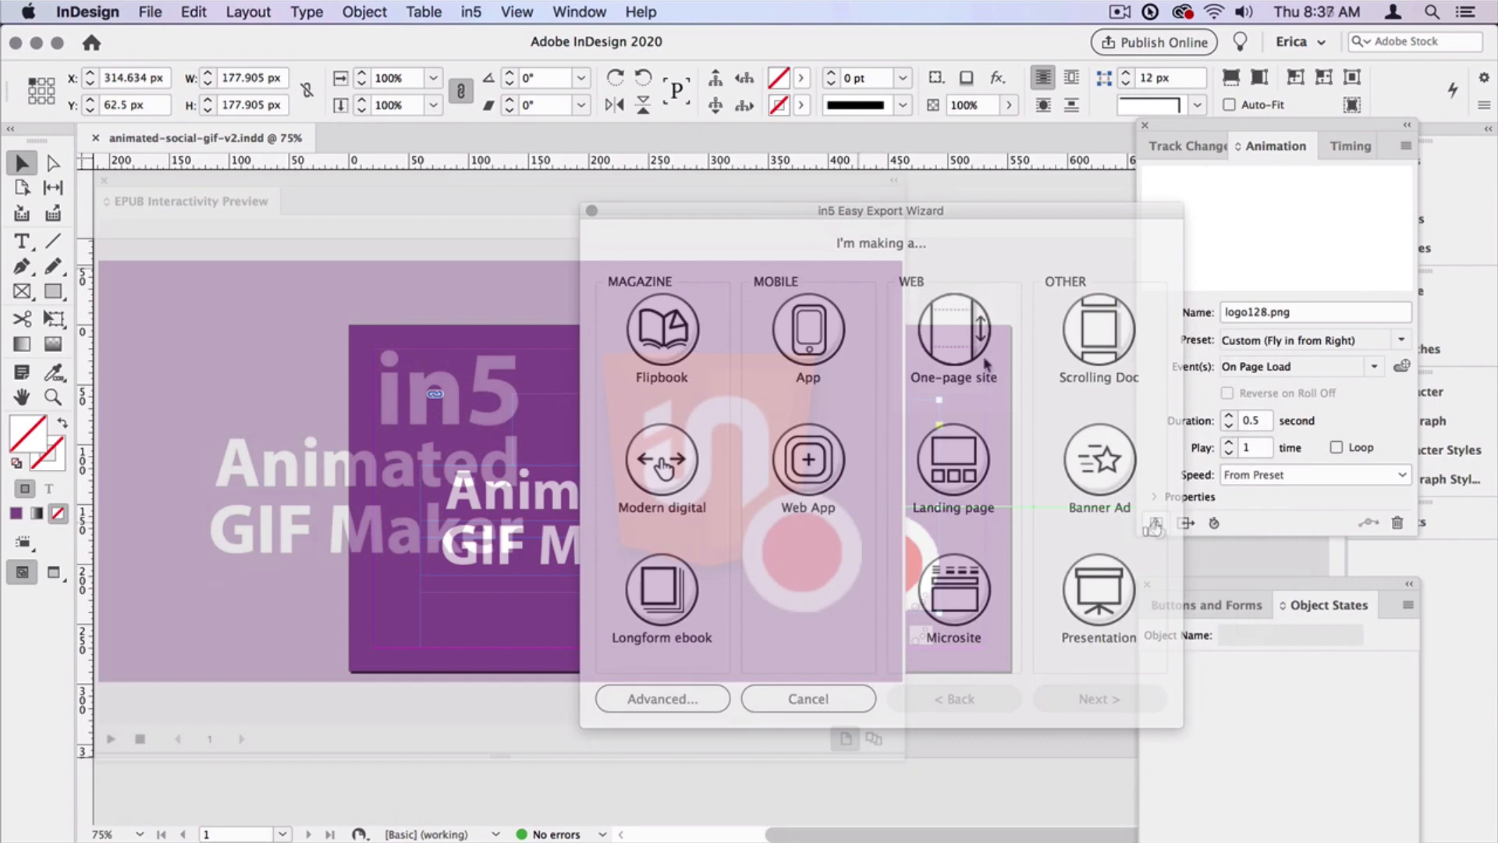
click(1098, 460)
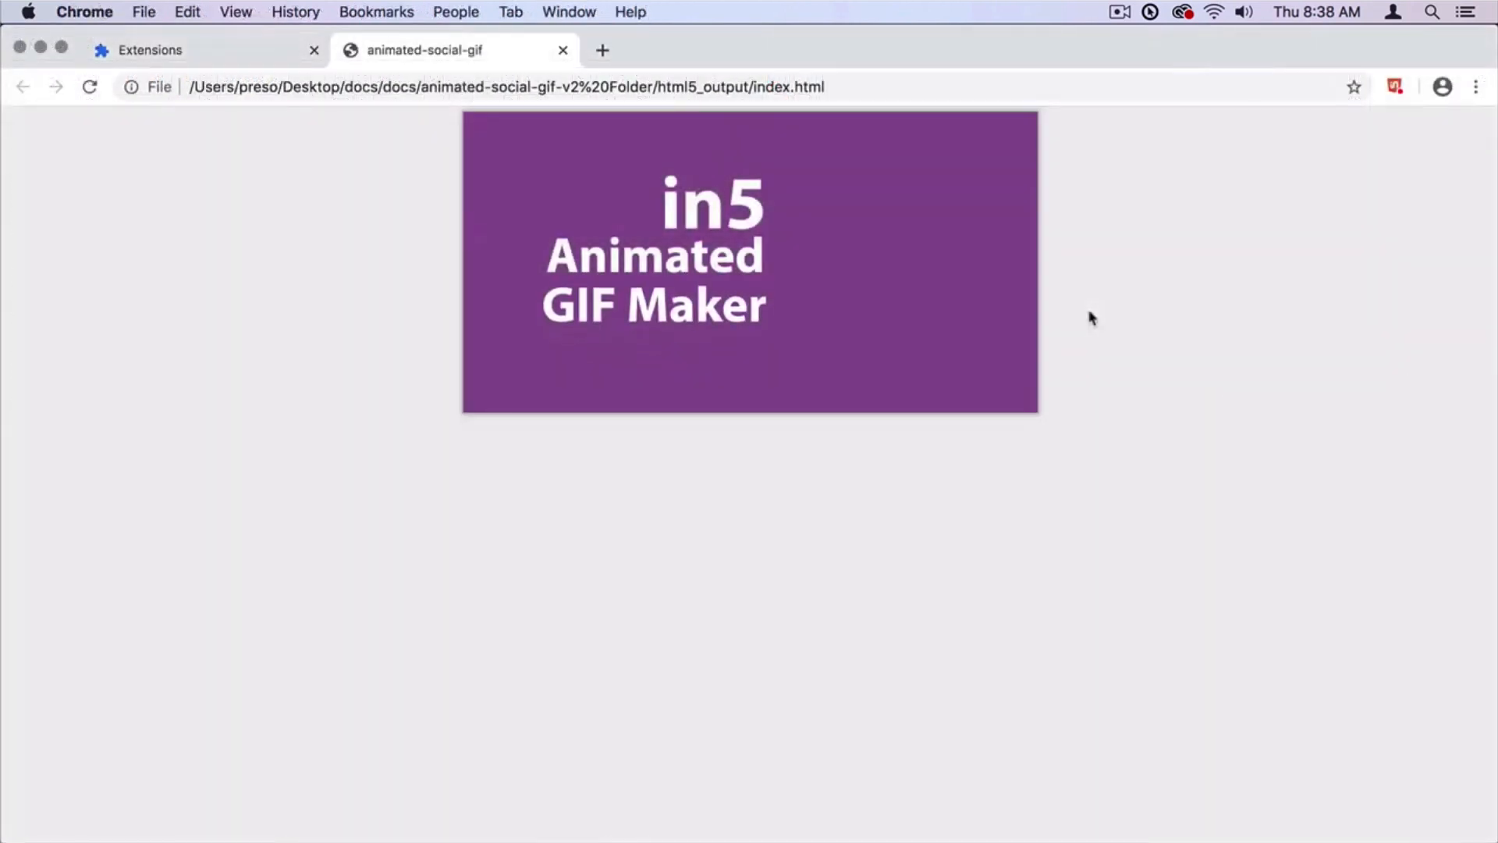
Step: Show the in5 Animated GIF Maker recording settings for the exported index.html page
click(1395, 86)
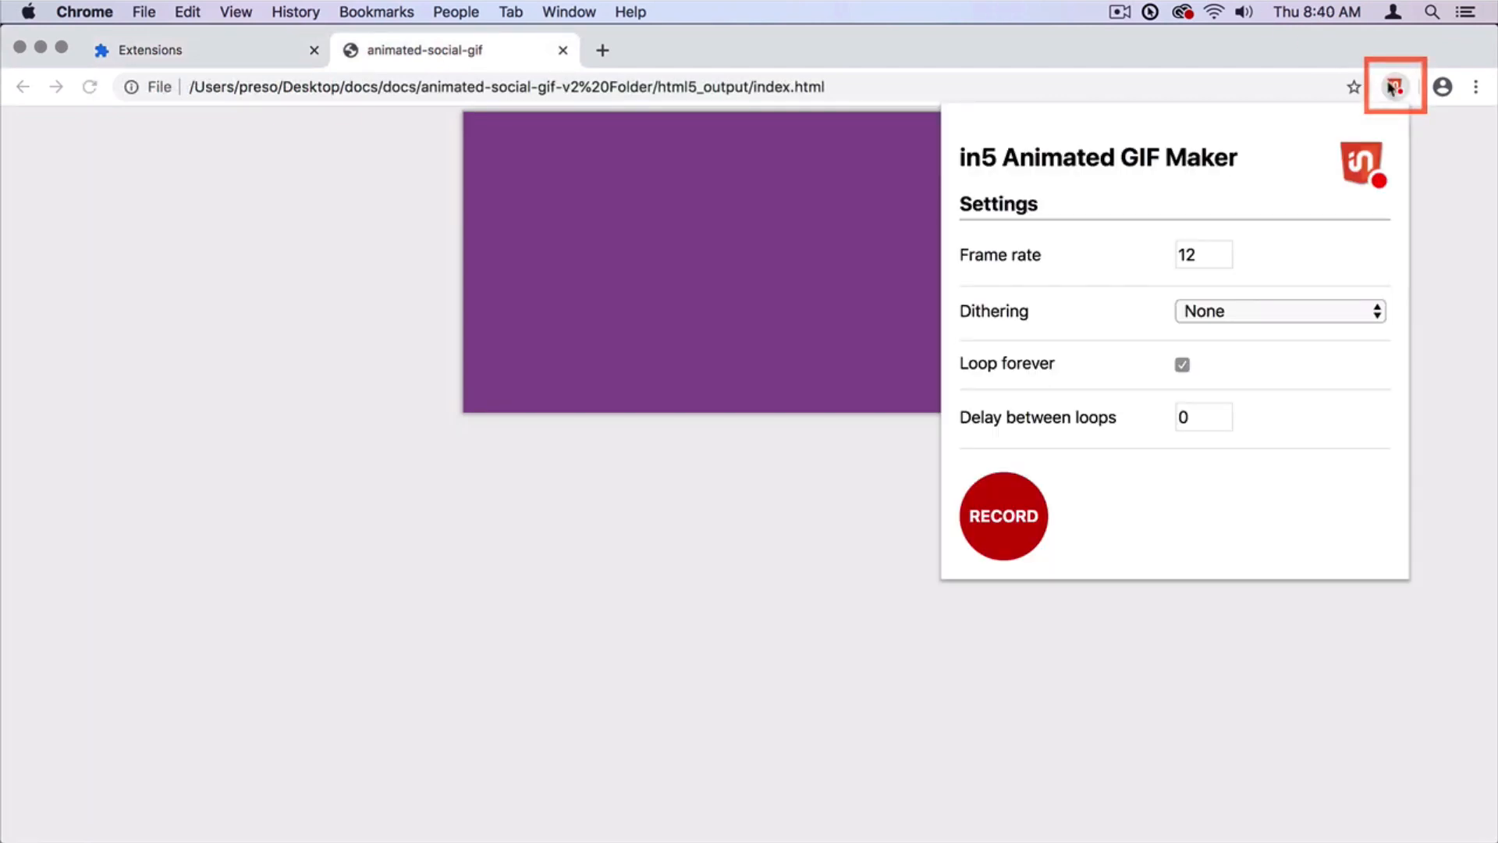
click(1002, 516)
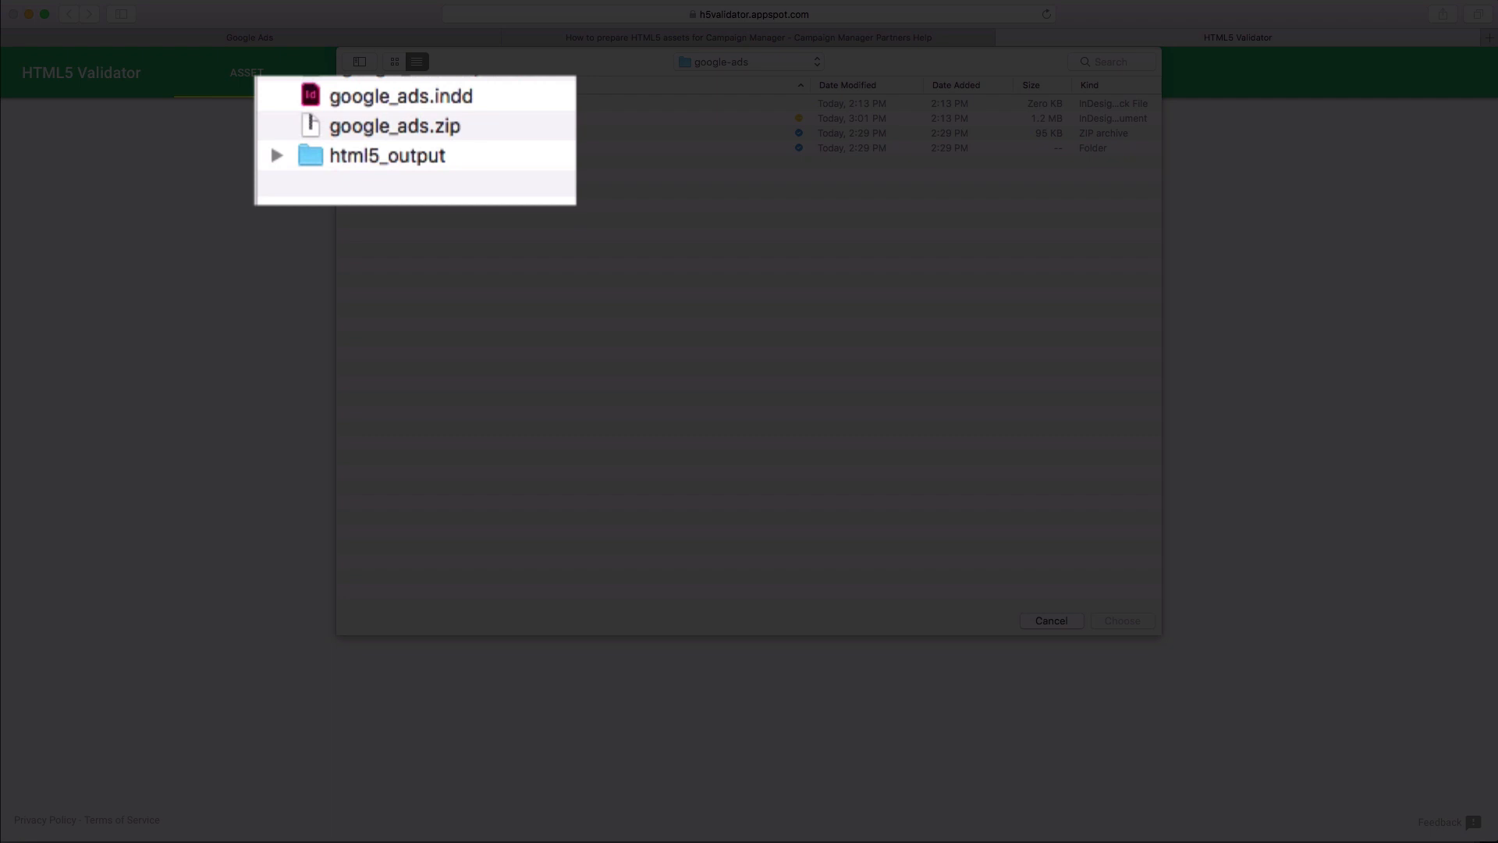
Step: Select google_ads.zip from the google-ads folder for HTML5 validation
click(395, 125)
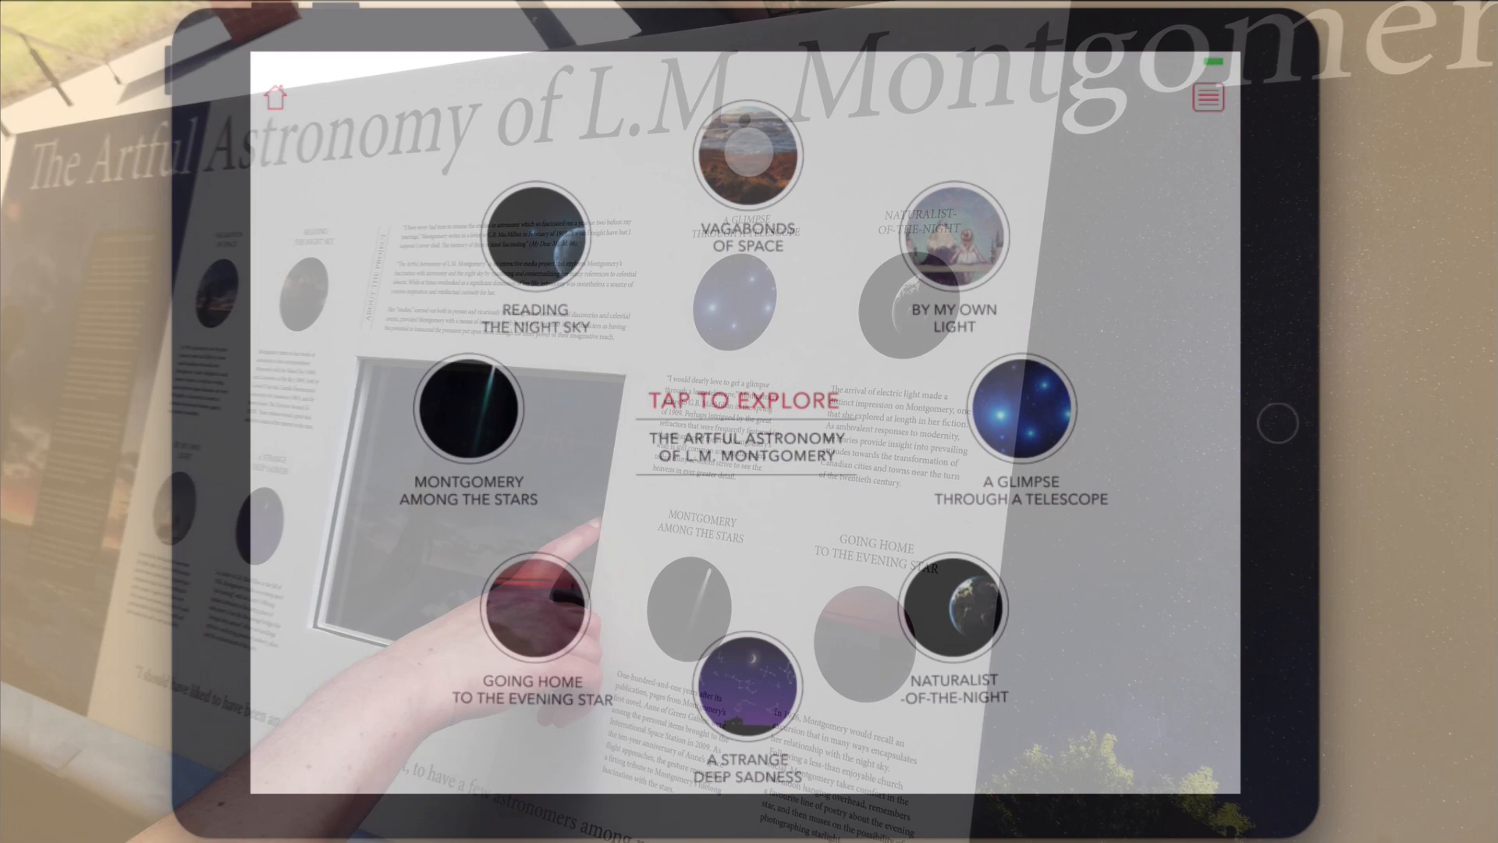
Step: Tap a topic circle on the Artful Astronomy of L.M. Montgomery kiosk screen
click(741, 157)
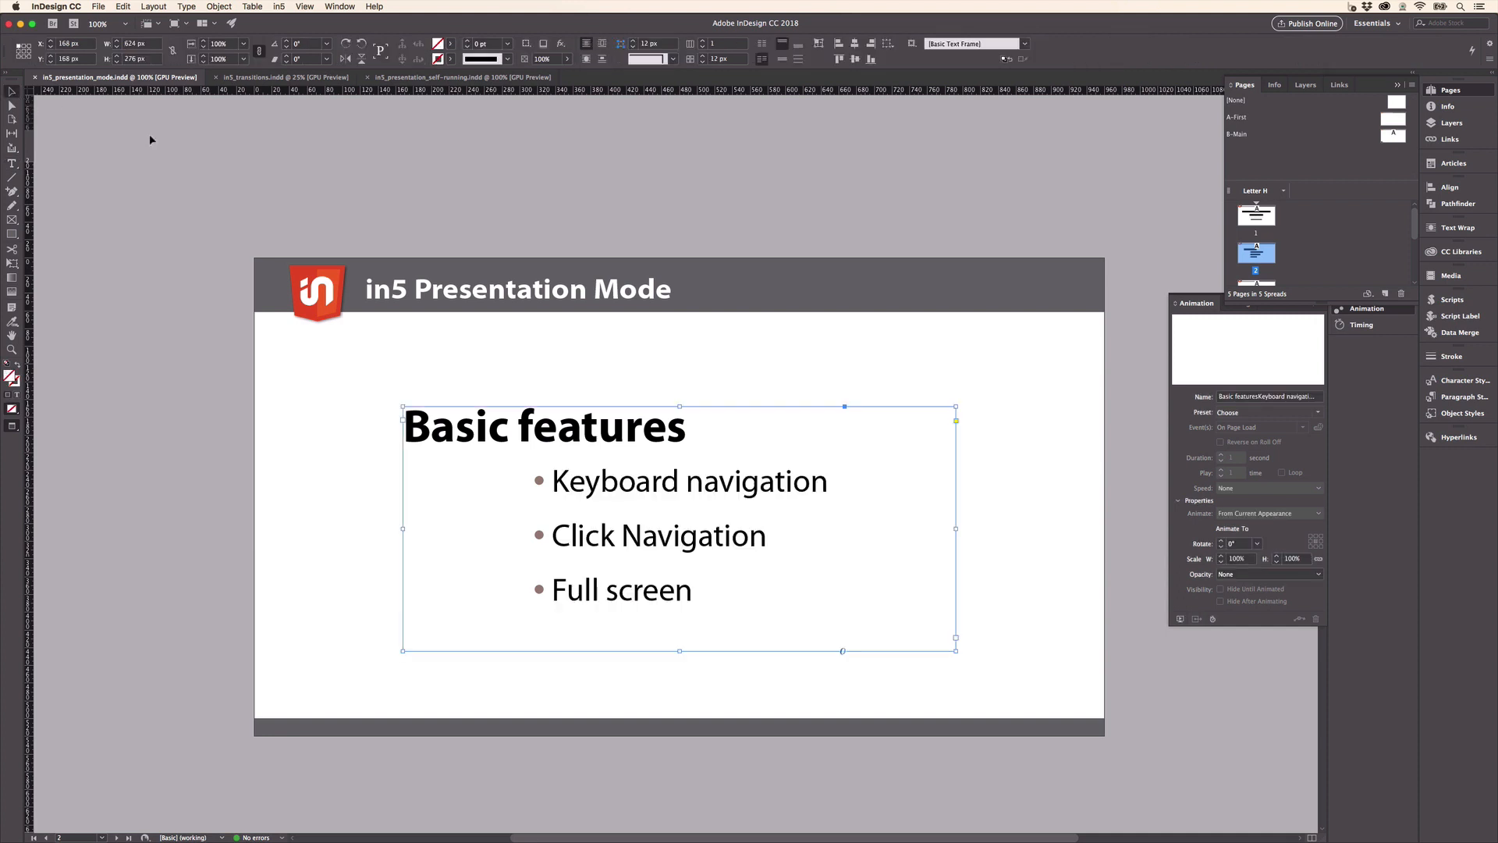
Step: Enable in5 > Enhancements > Presentation Mode for the Basic features slide
click(280, 6)
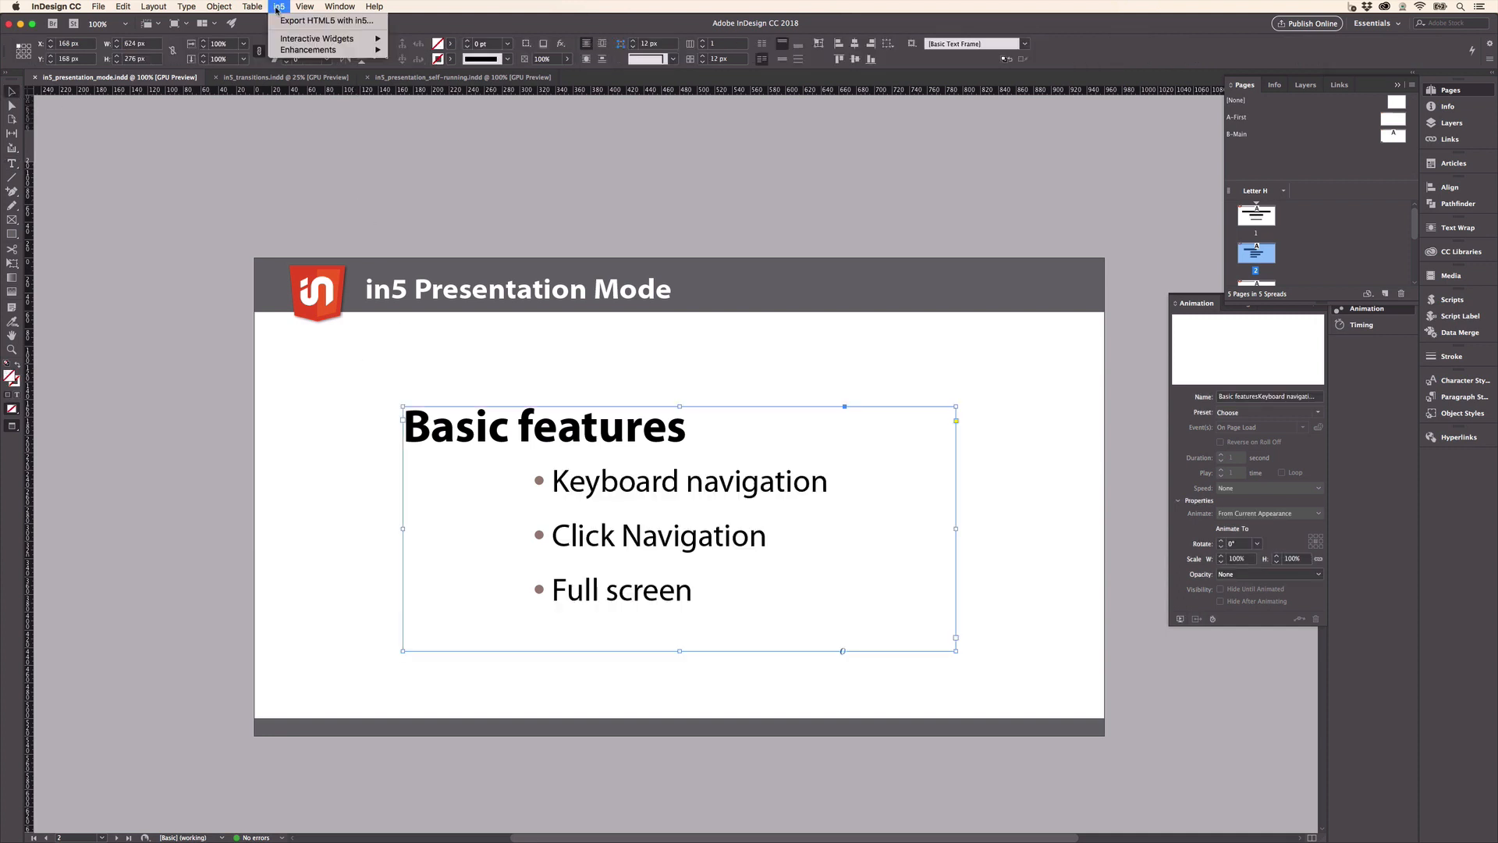
mouse_move(308, 50)
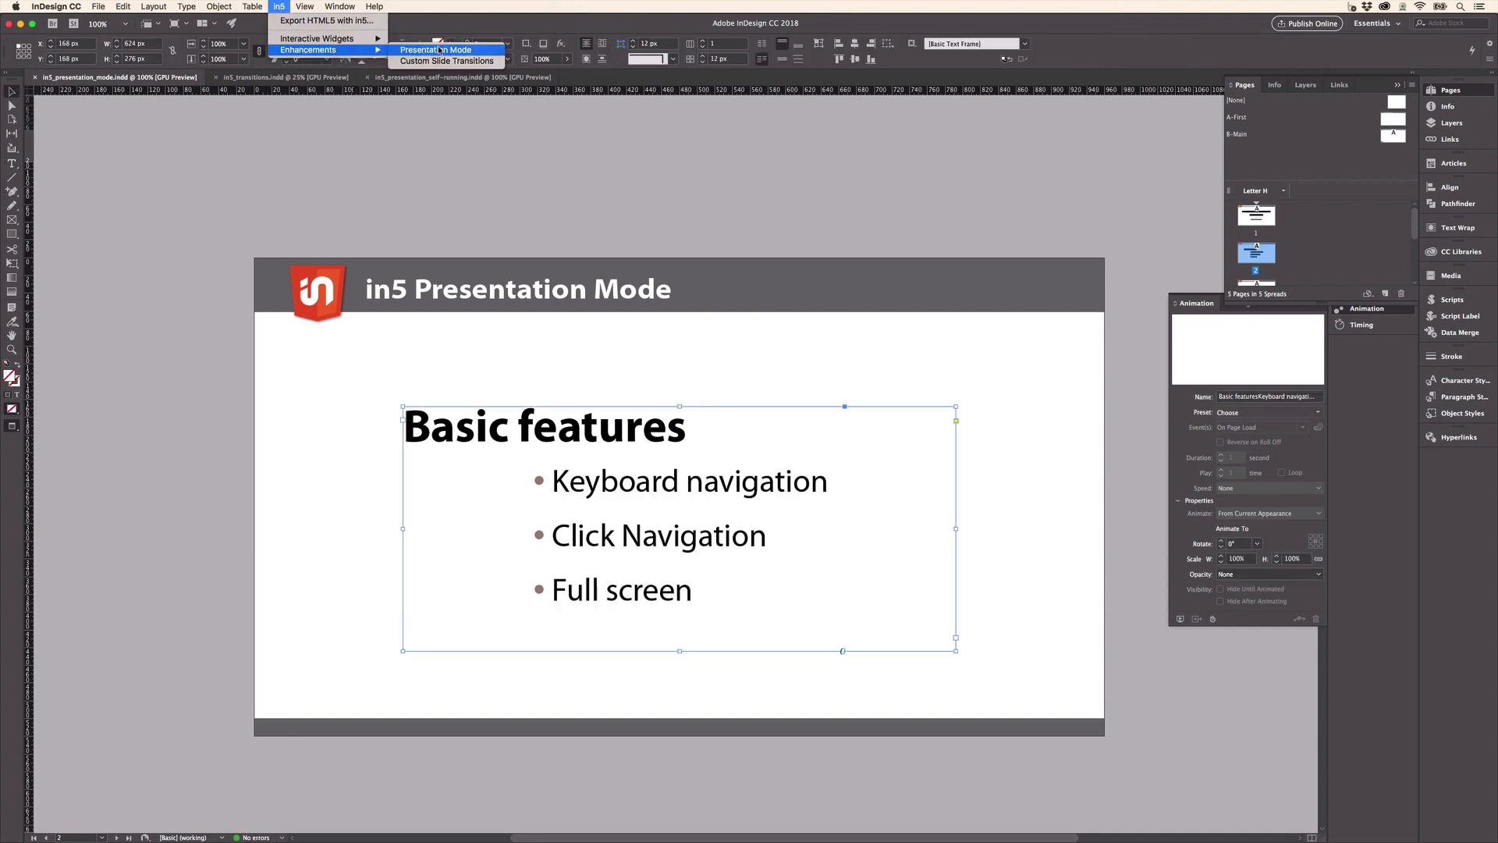
click(437, 50)
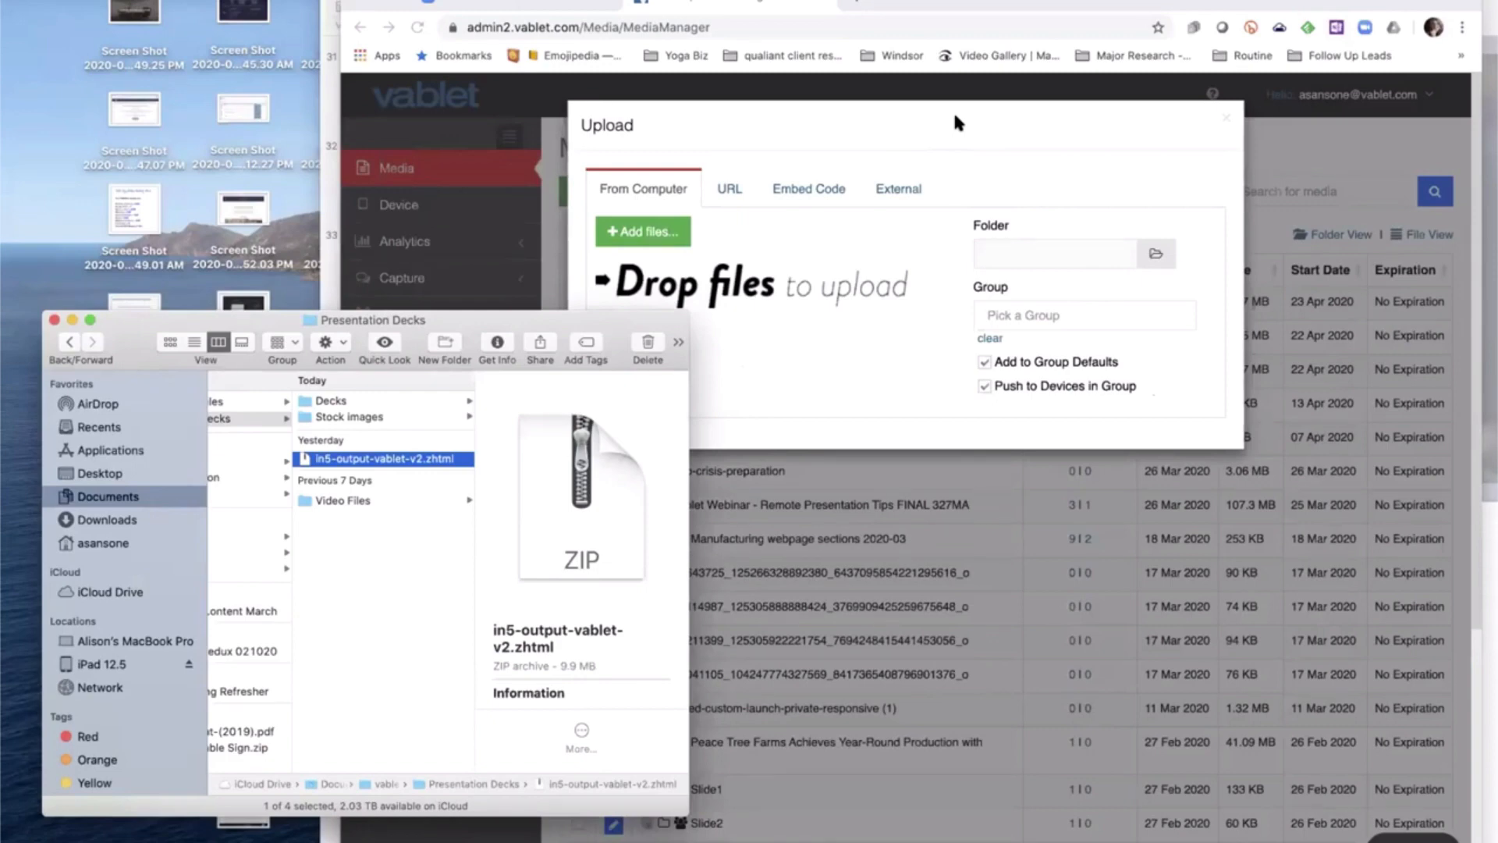
mouse_move(315, 463)
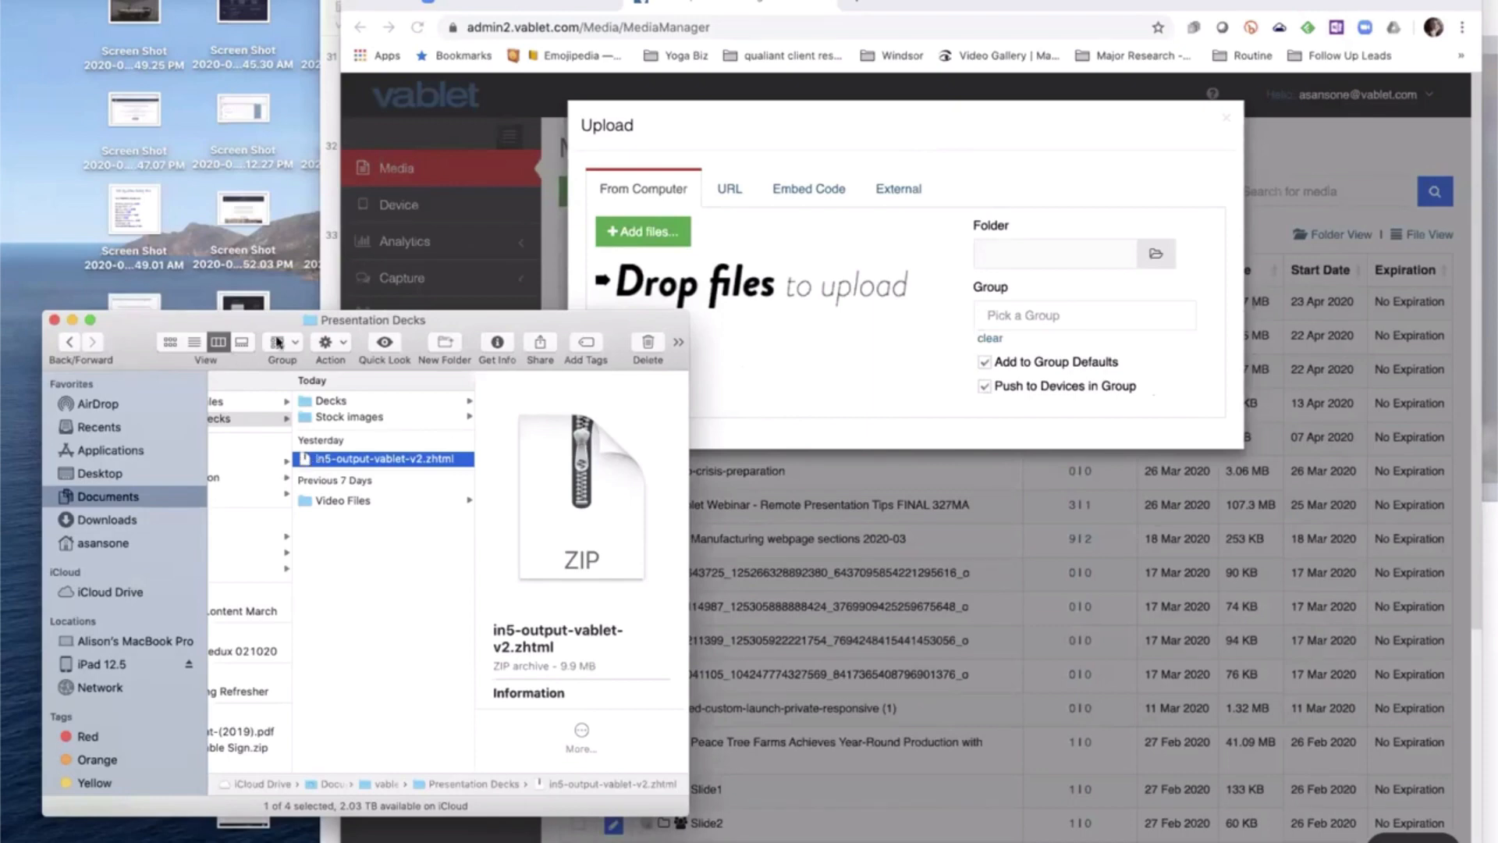
Step: Drag in5-output-vablet-v2.zhtml from Finder into Vablet's Drop files area
drag(384, 459, 826, 329)
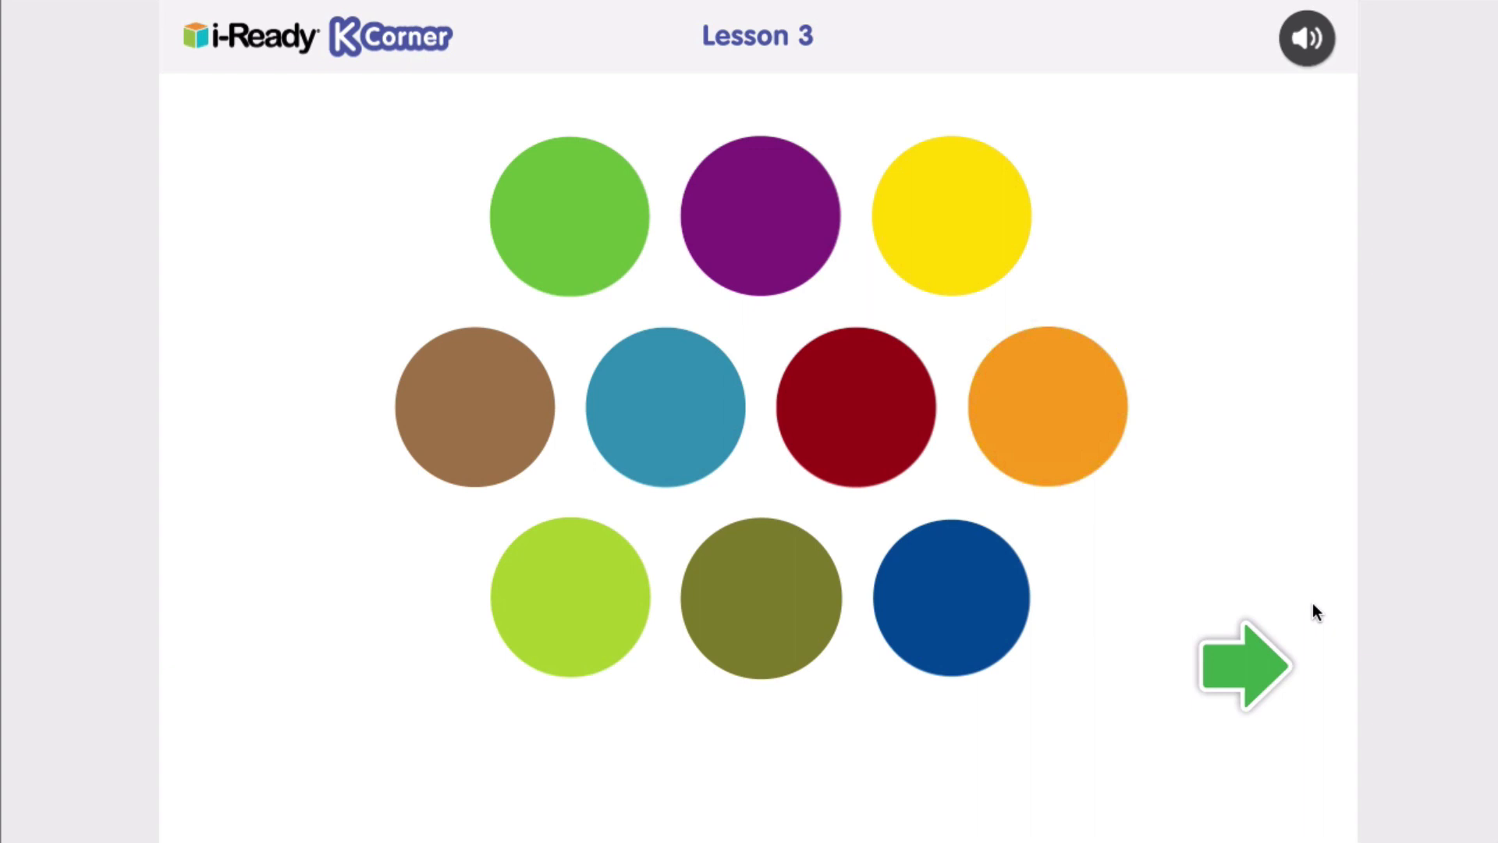
Step: Advance past the ten-coloured-circles page of i-Ready Lesson 3
click(1252, 666)
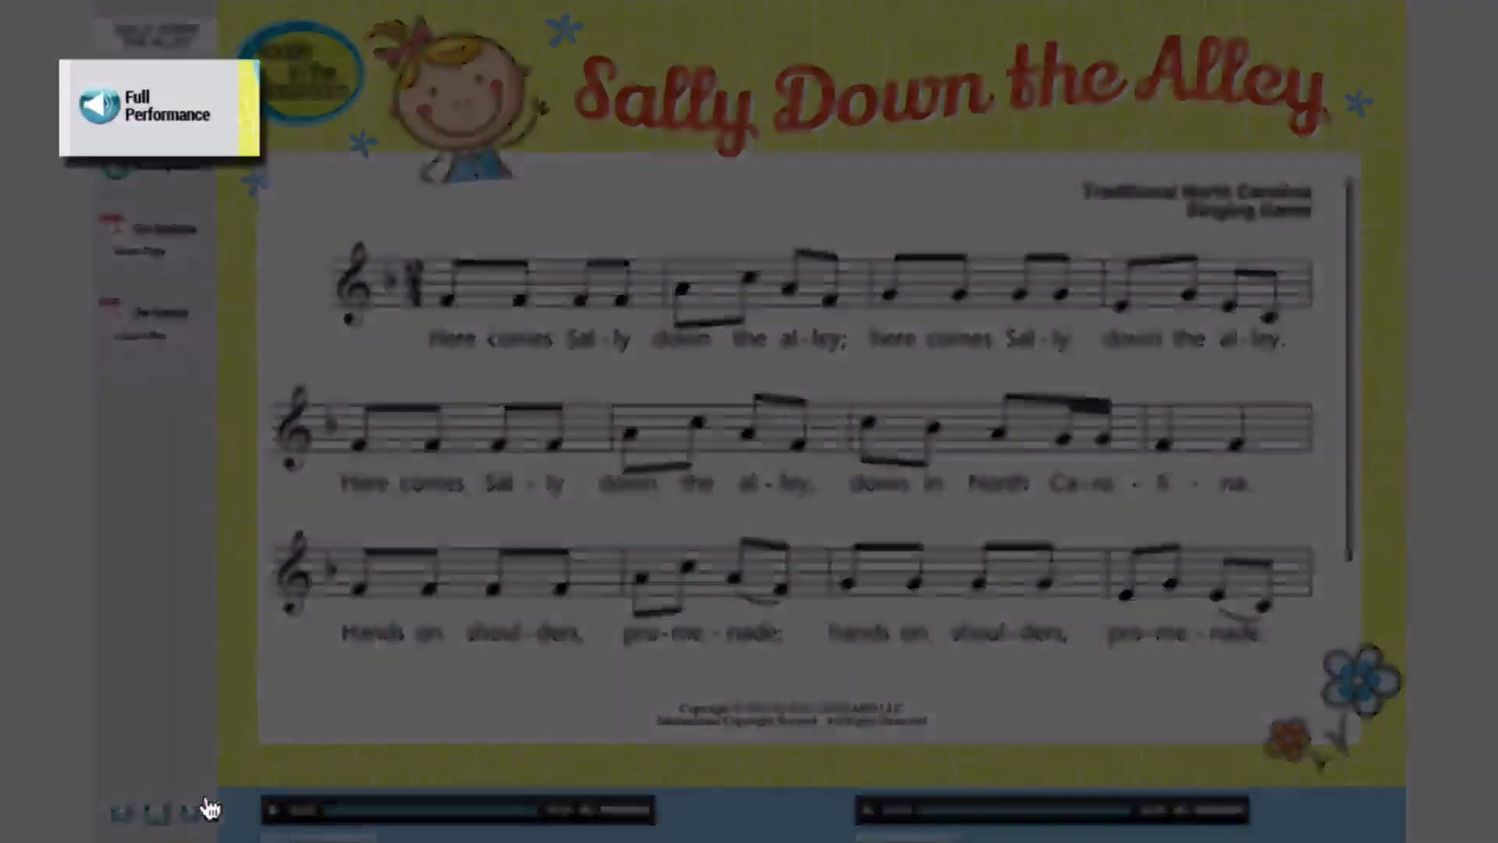
Step: Play the Sally Down the Alley Full Performance audio, then go to the Percussion Relay lesson
click(140, 106)
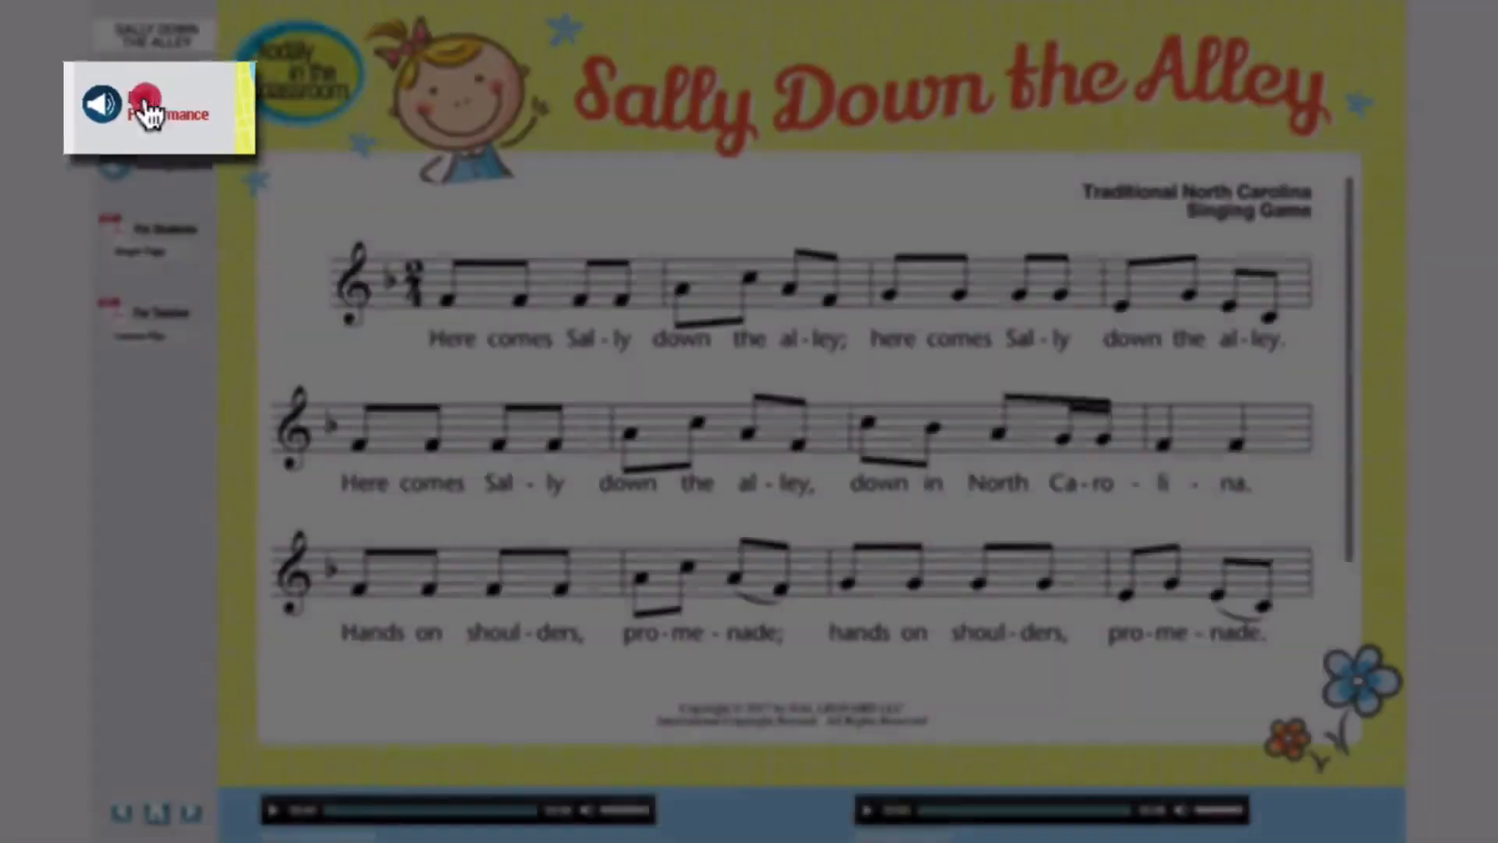
click(149, 112)
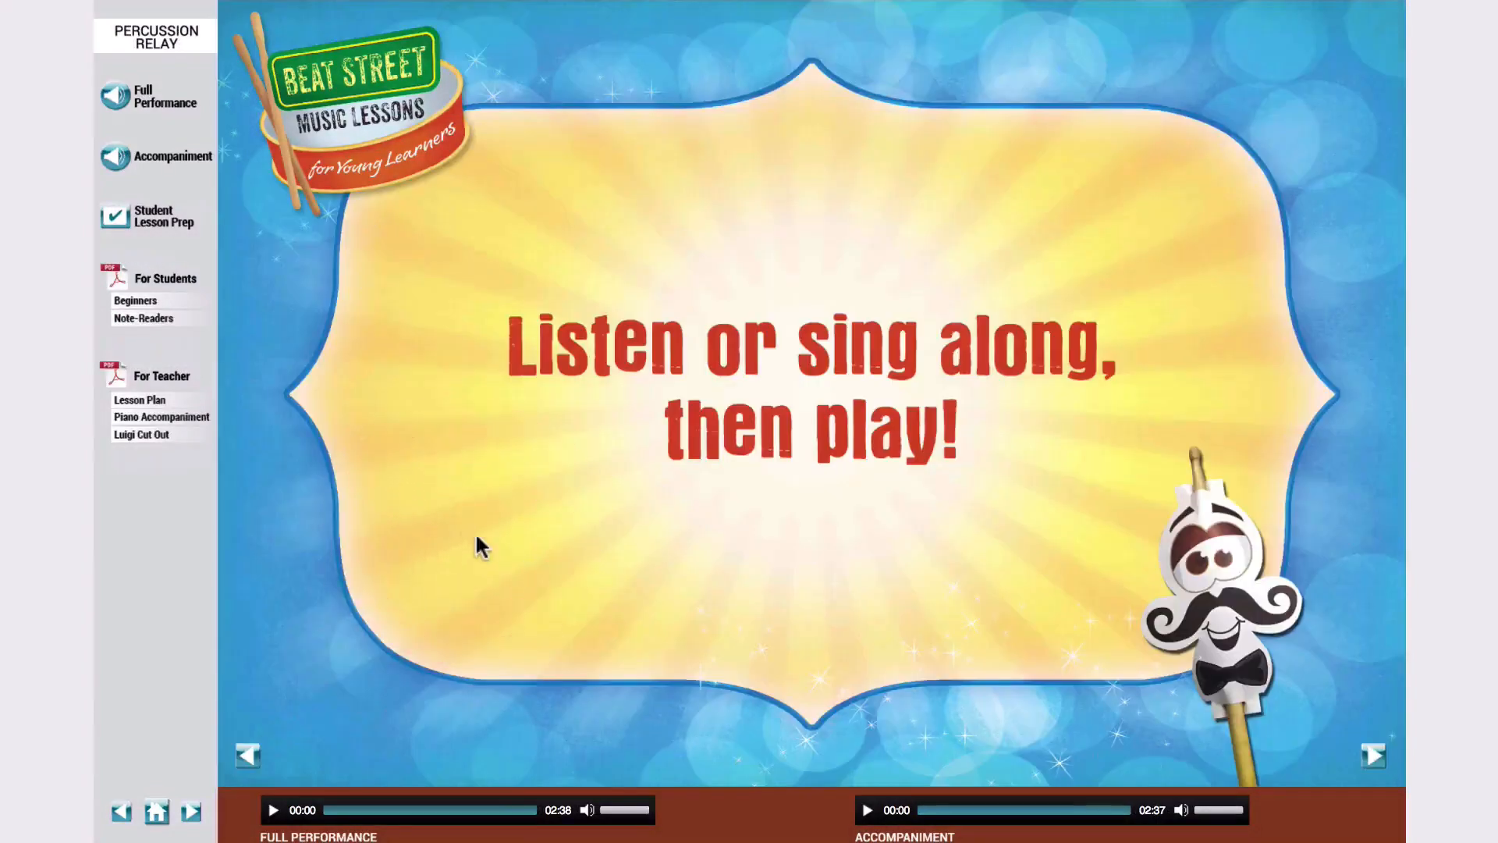
click(1373, 756)
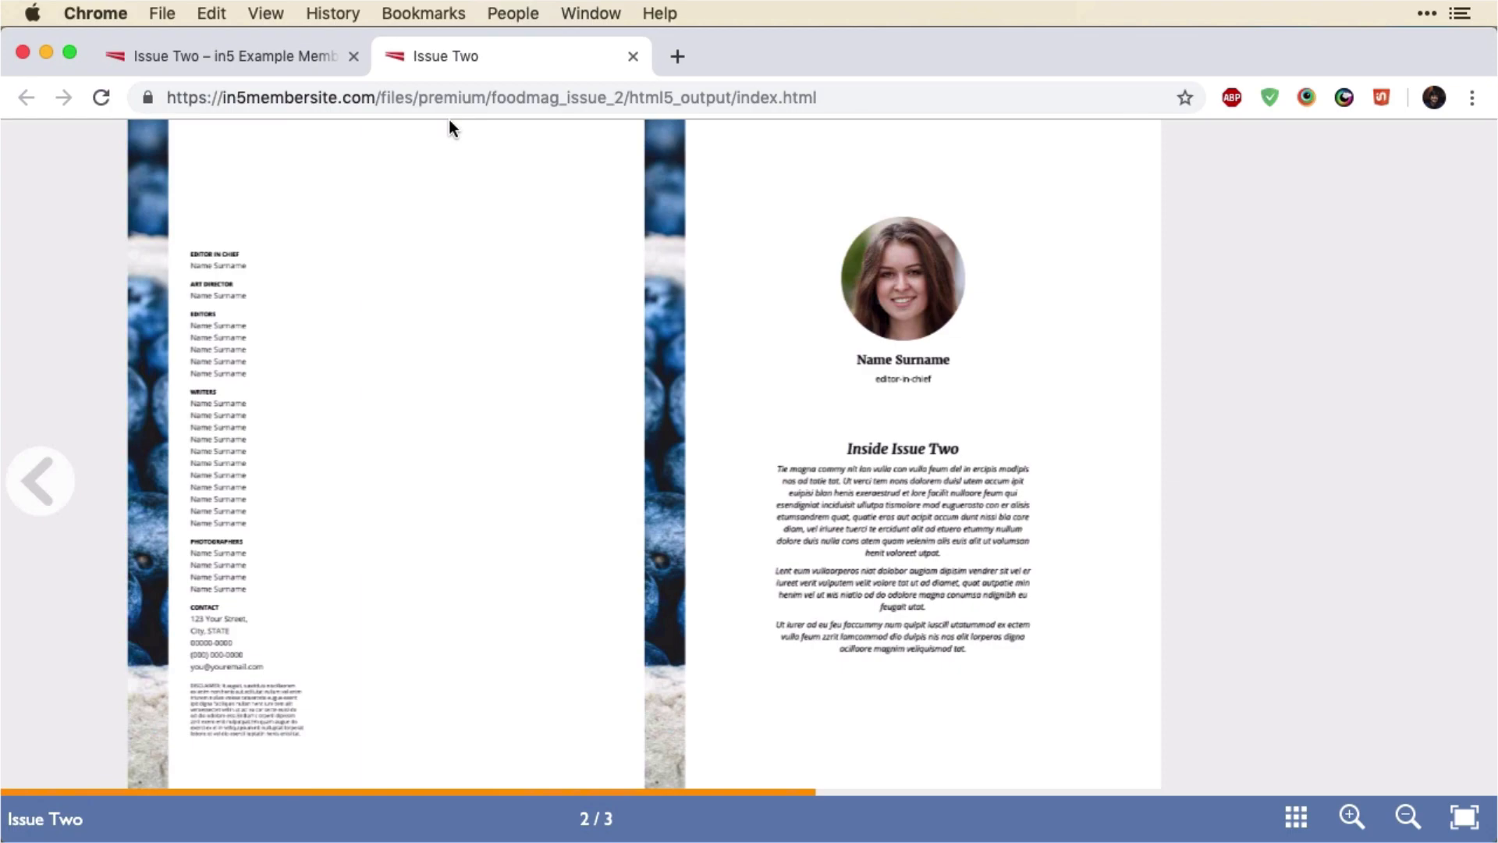
Step: Go to in5membersite.com and show the Buy Premium Membership page with PayPal
click(506, 55)
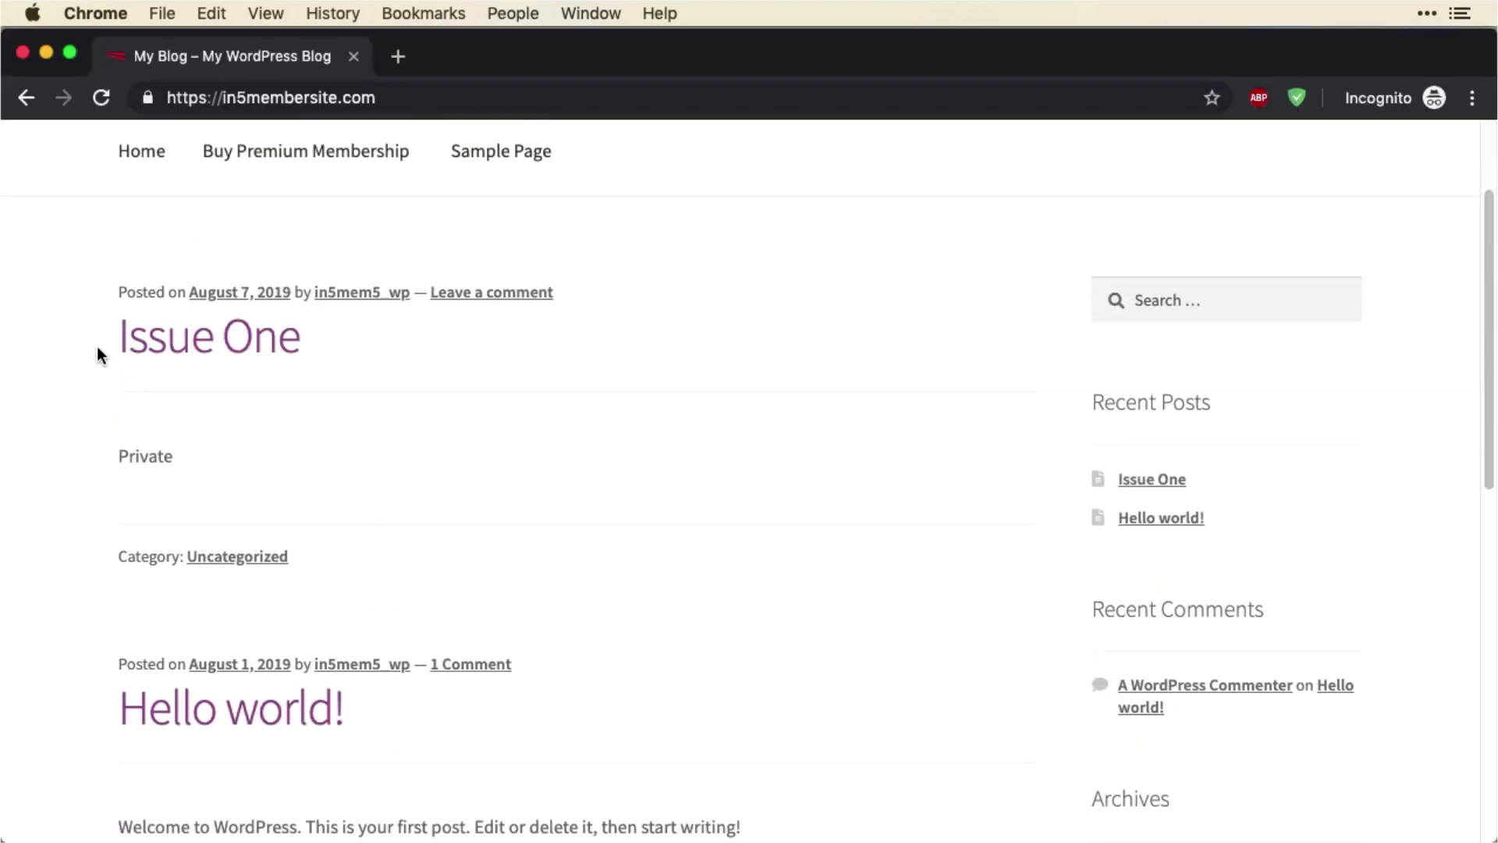
click(305, 150)
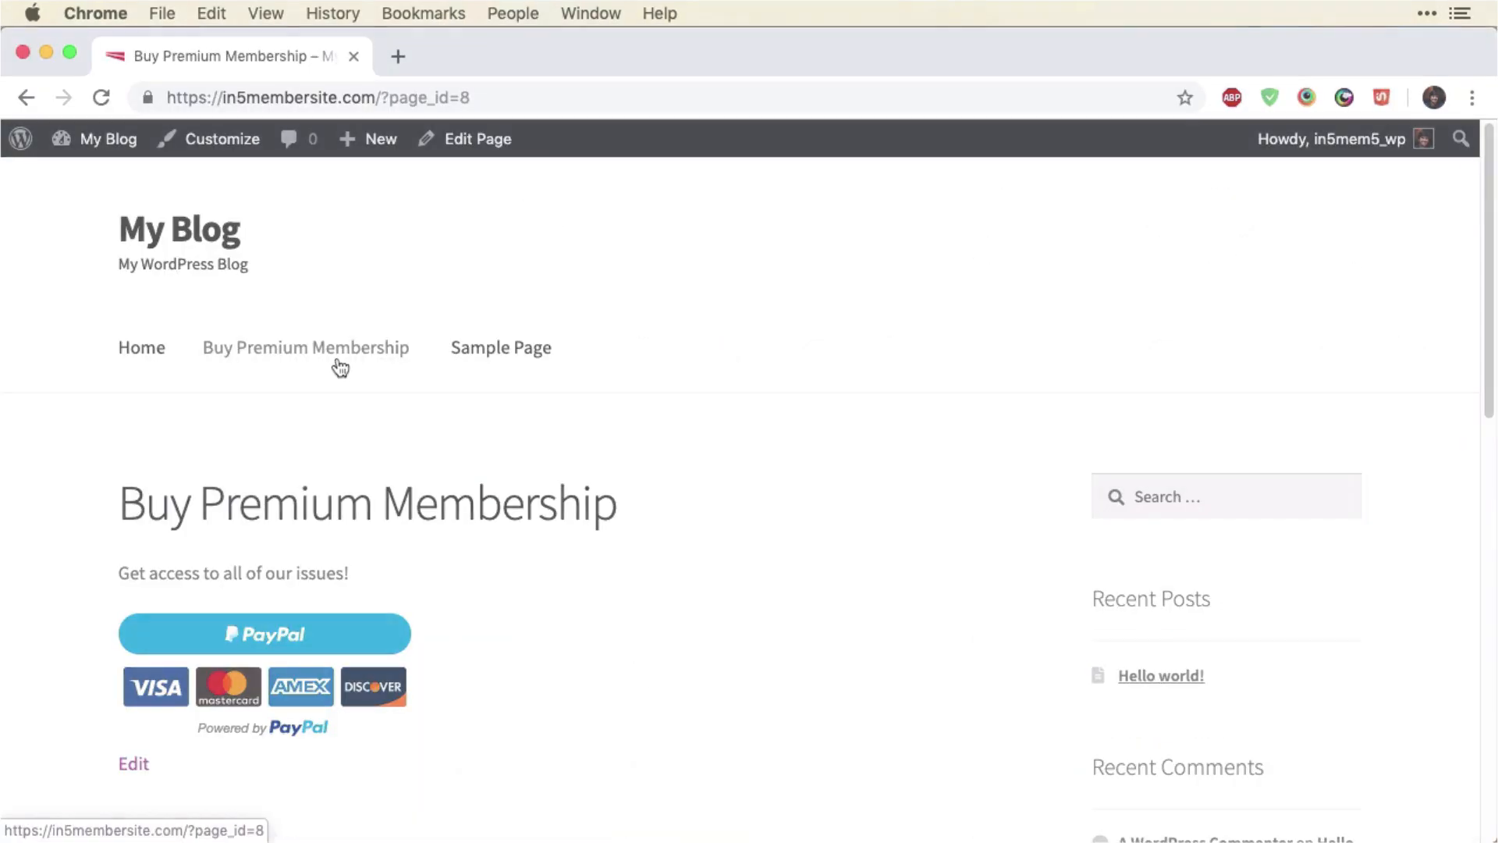